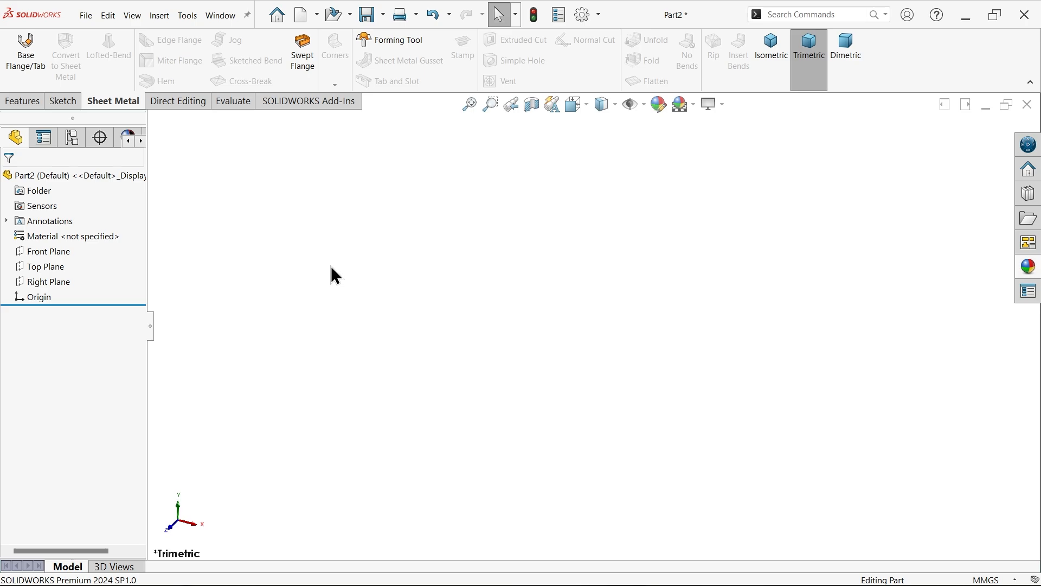
mouse_move(354, 258)
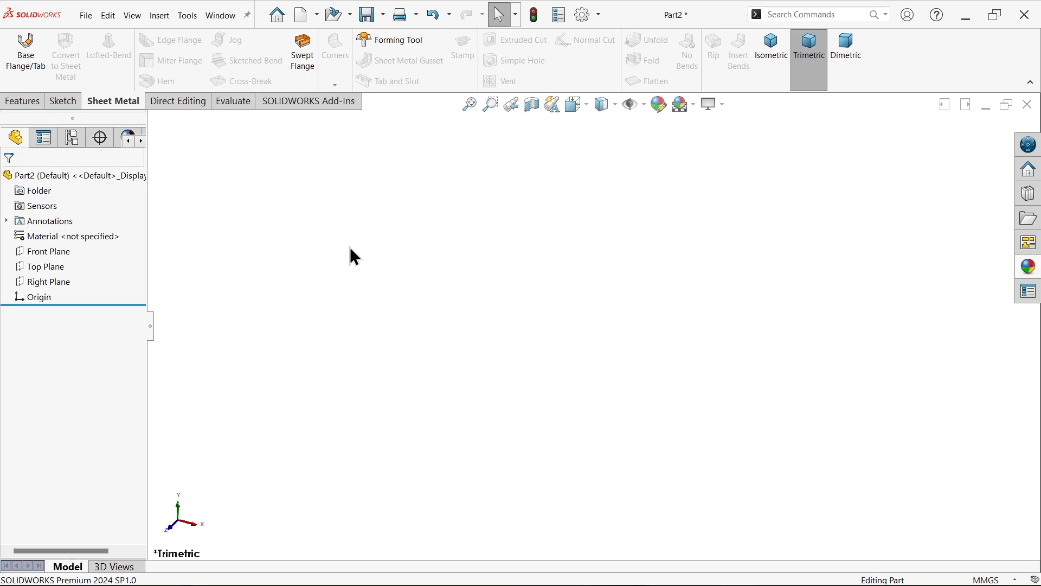
mouse_move(219, 179)
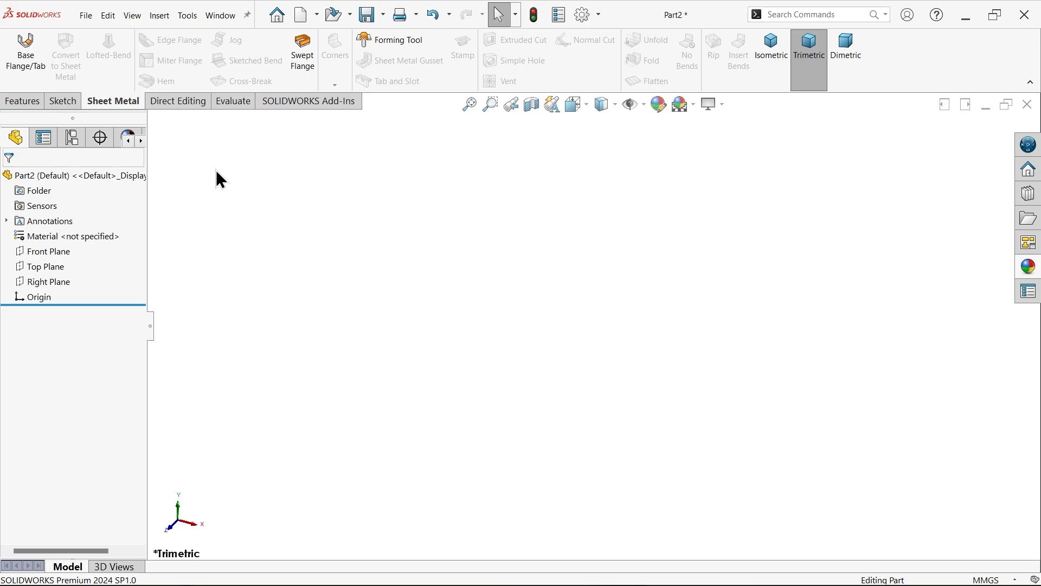
mouse_move(339, 275)
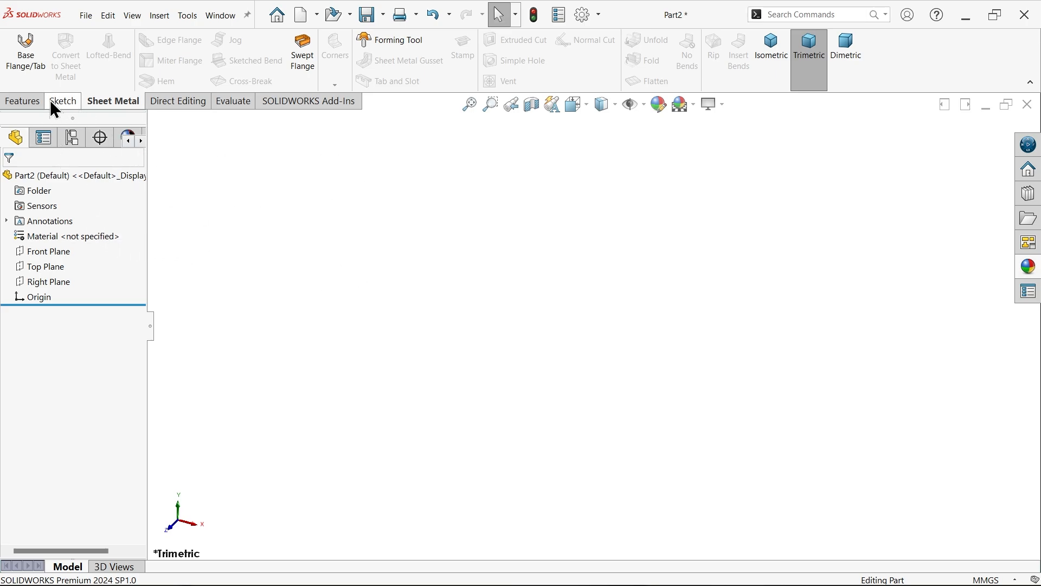
- Start a Top Plane sketch and draw the two circles joined by two lines
click(48, 250)
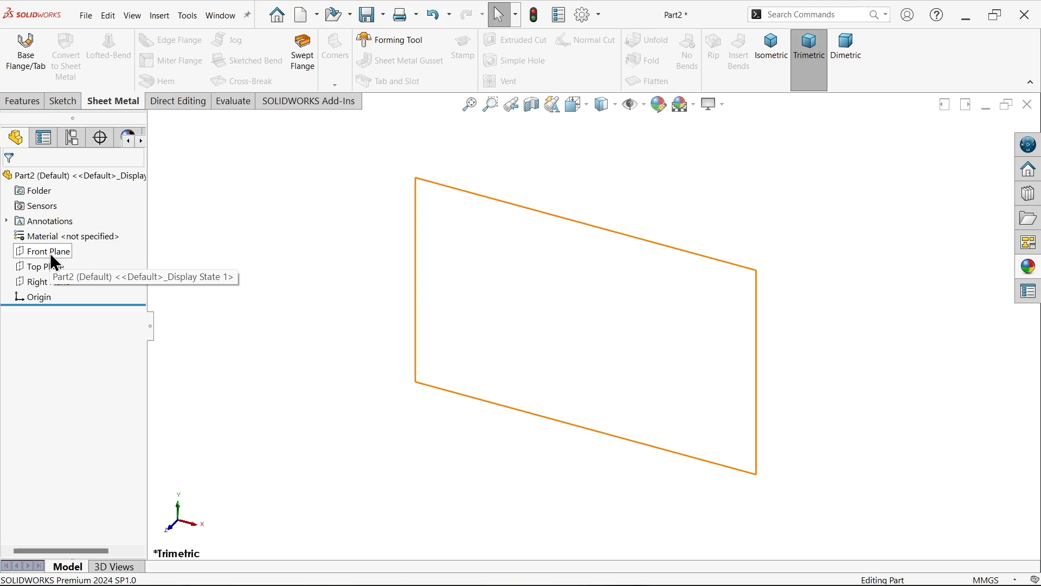
click(45, 267)
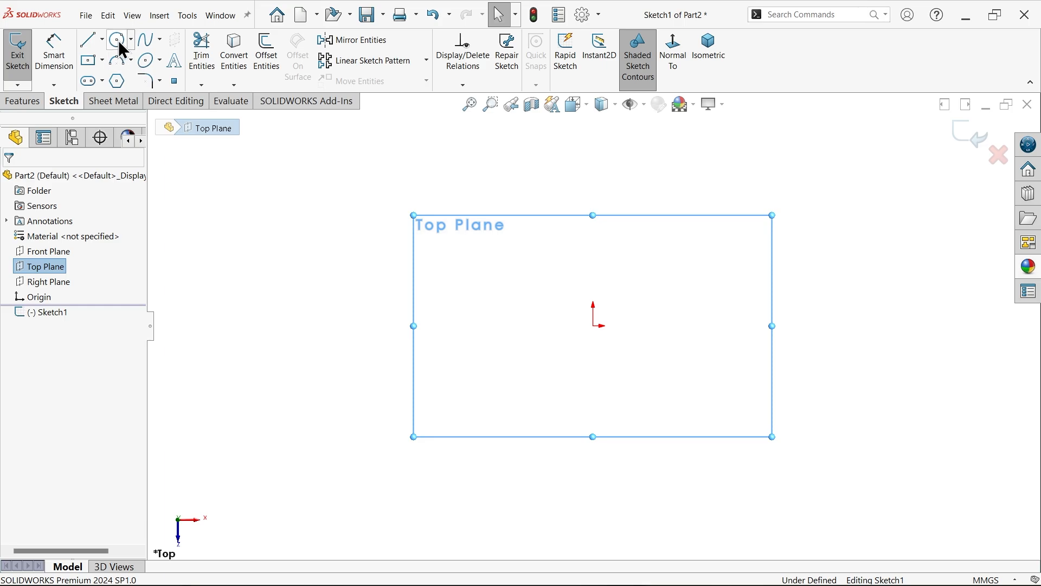
click(116, 40)
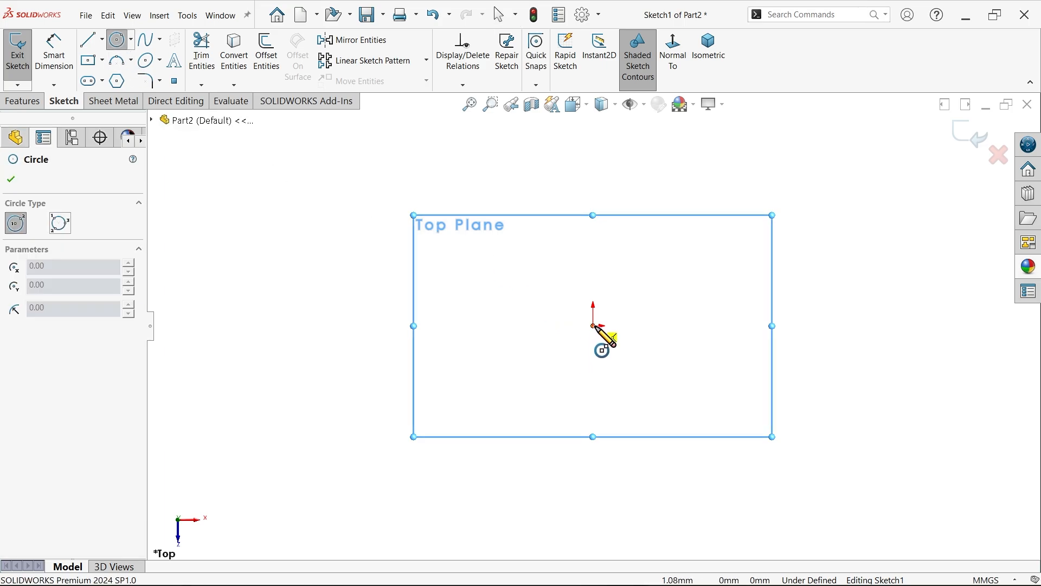
drag(592, 325, 594, 488)
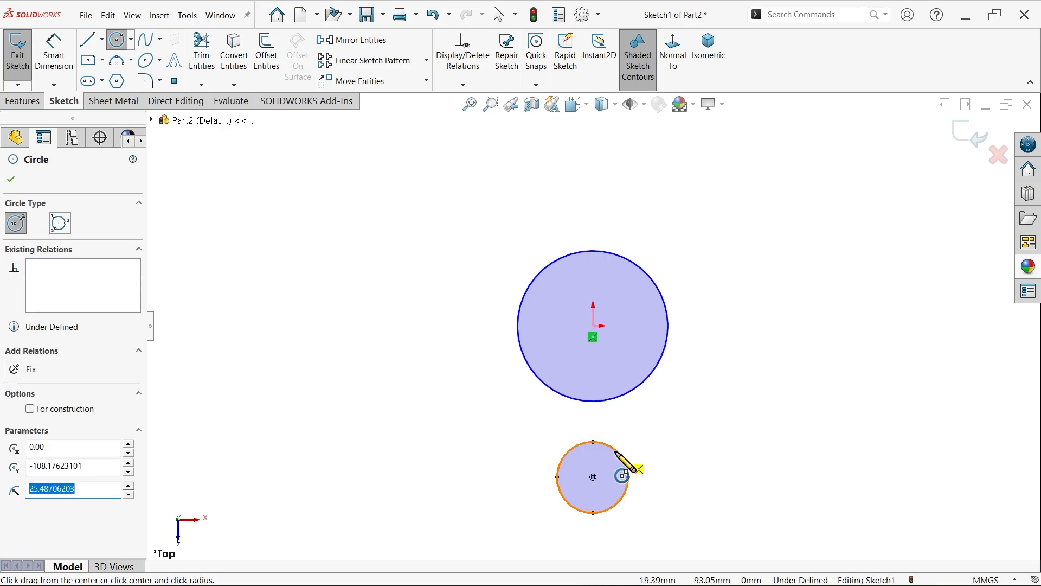
click(87, 39)
text(18)
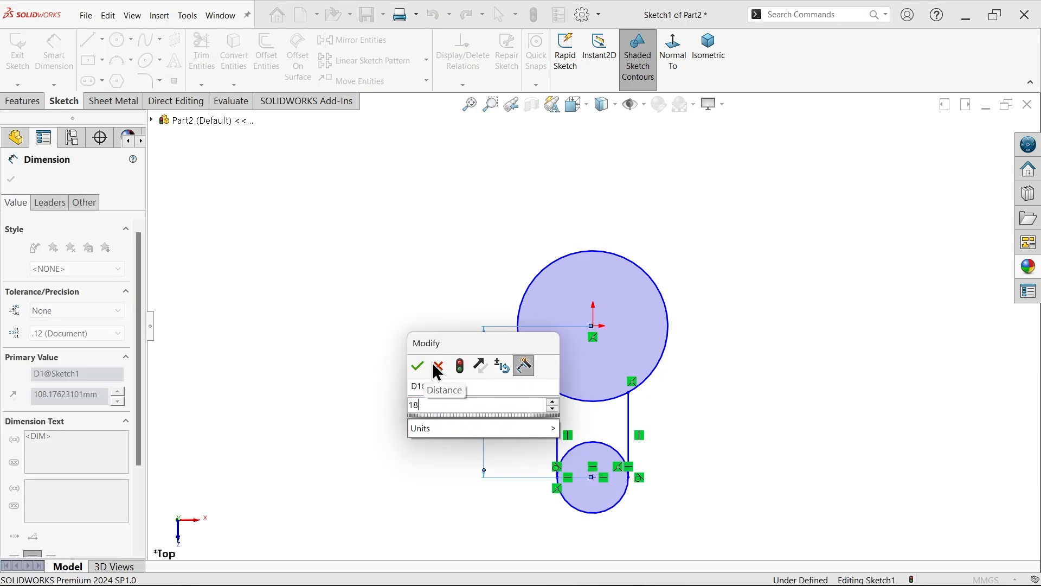
- Dimension the centres 18 mm apart and the circles to 20 mm and 12 mm diameters
click(416, 365)
text(20)
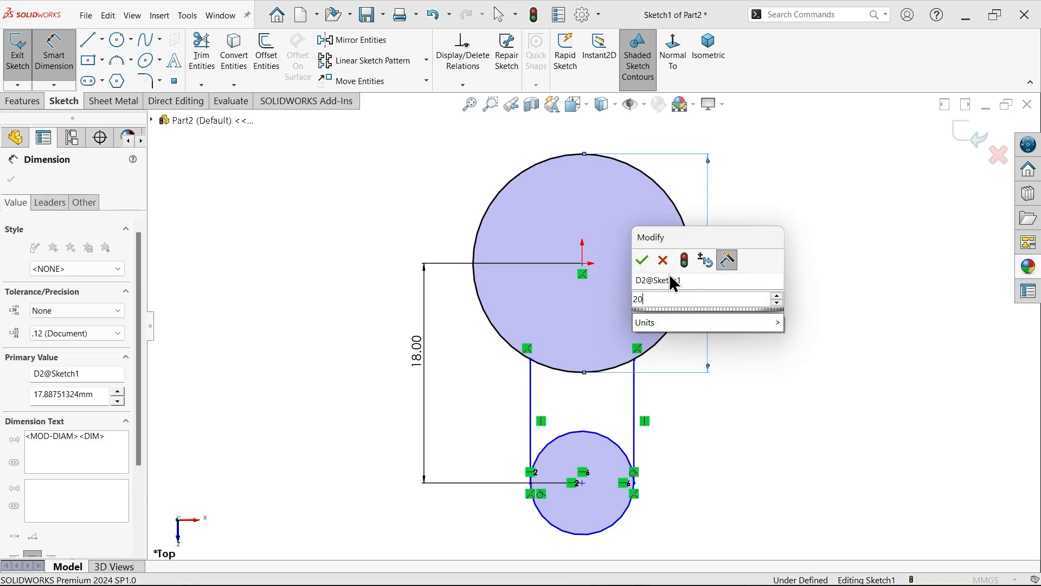
click(641, 259)
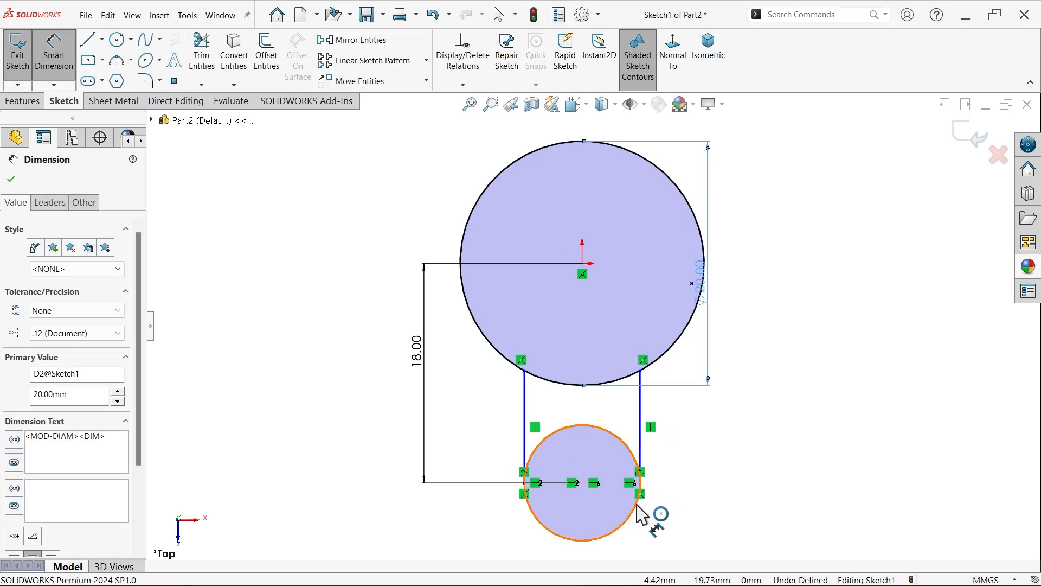
click(637, 493)
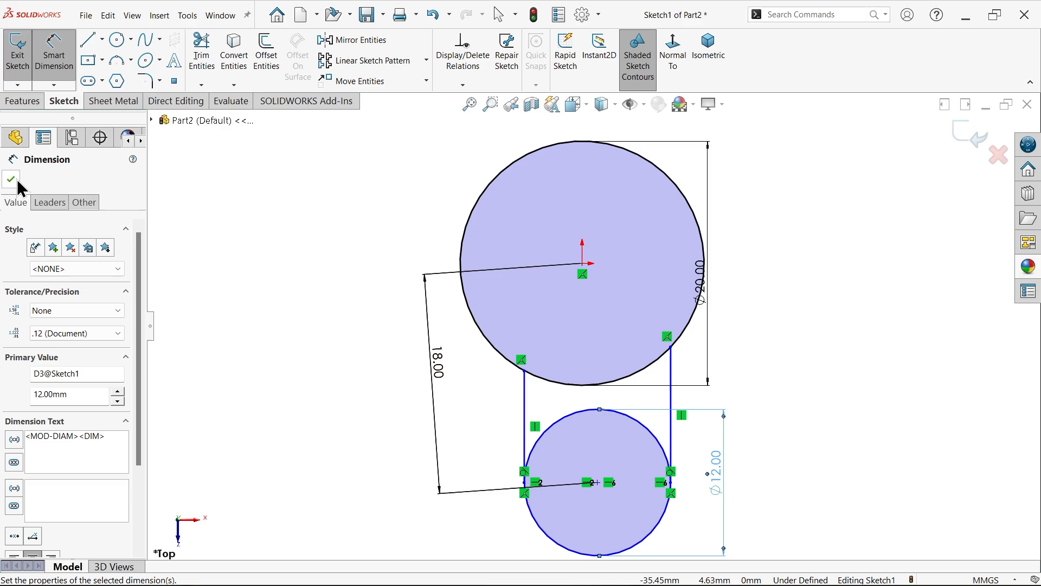
- Align the two circle centres with a Vertical relation
click(10, 179)
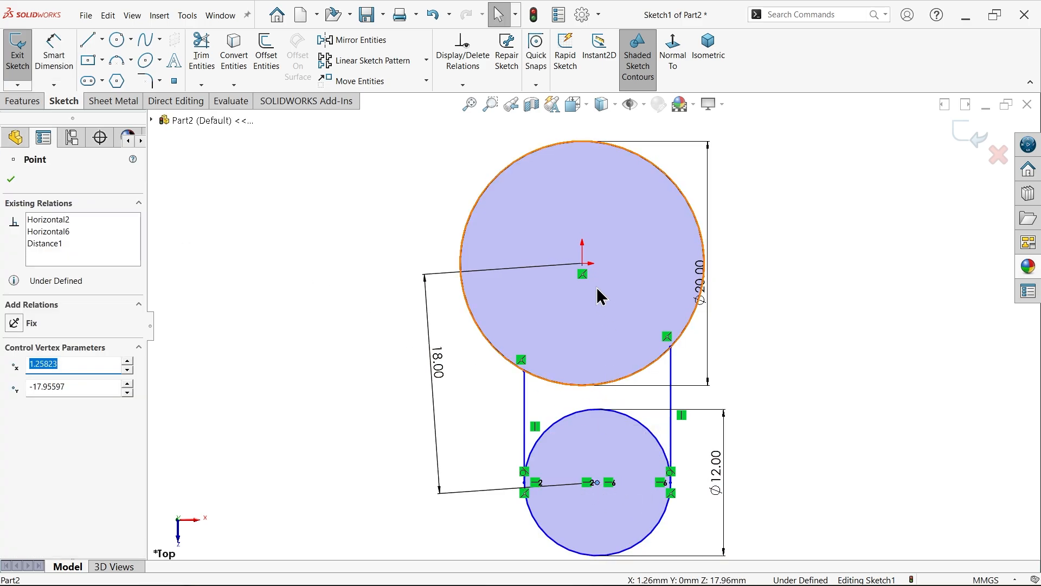
drag(582, 272, 583, 266)
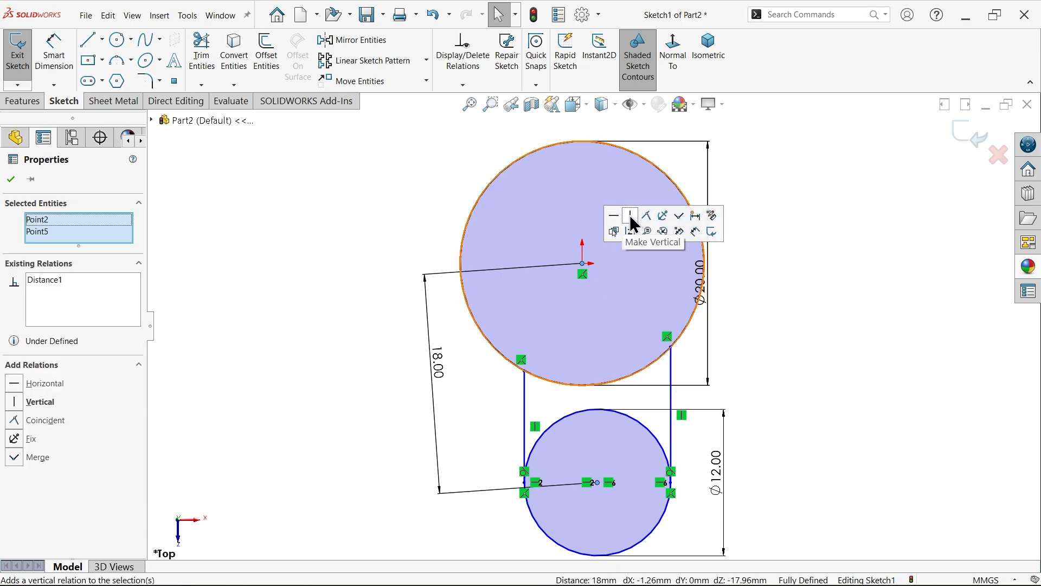
click(630, 214)
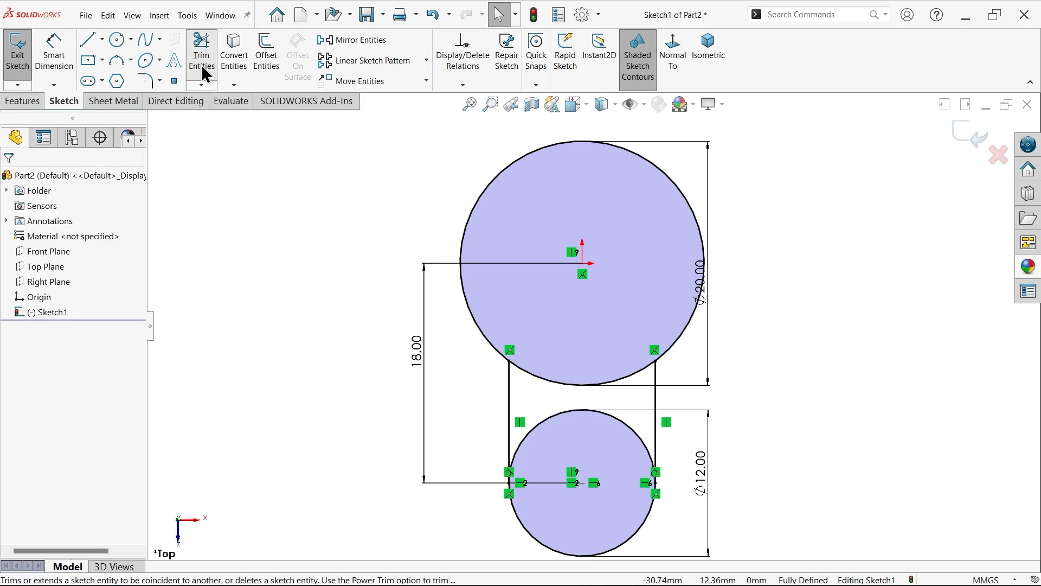
- Trim the inner arcs and blend head into neck with R10 sketch fillets
click(201, 53)
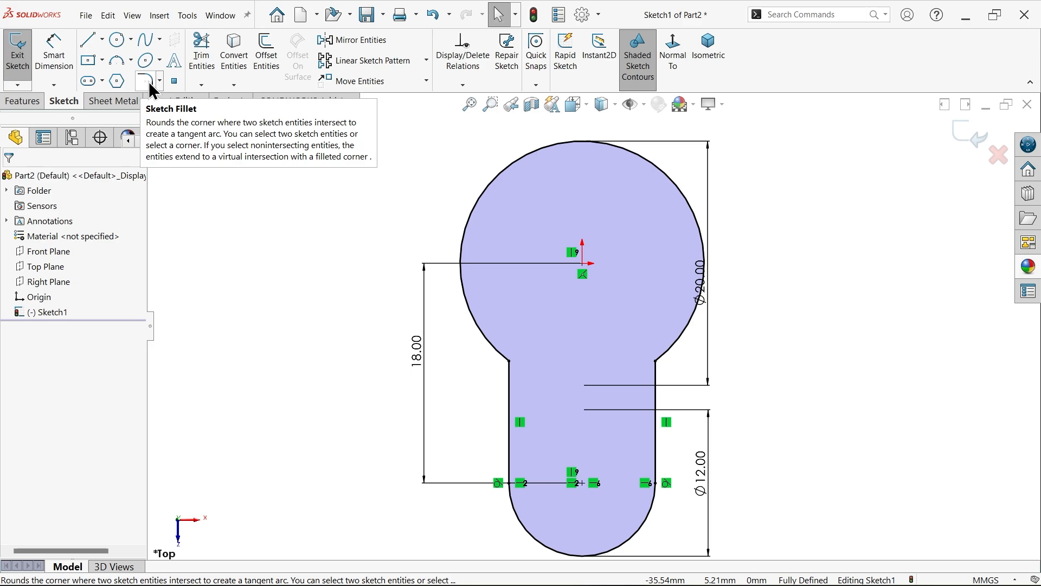
click(143, 81)
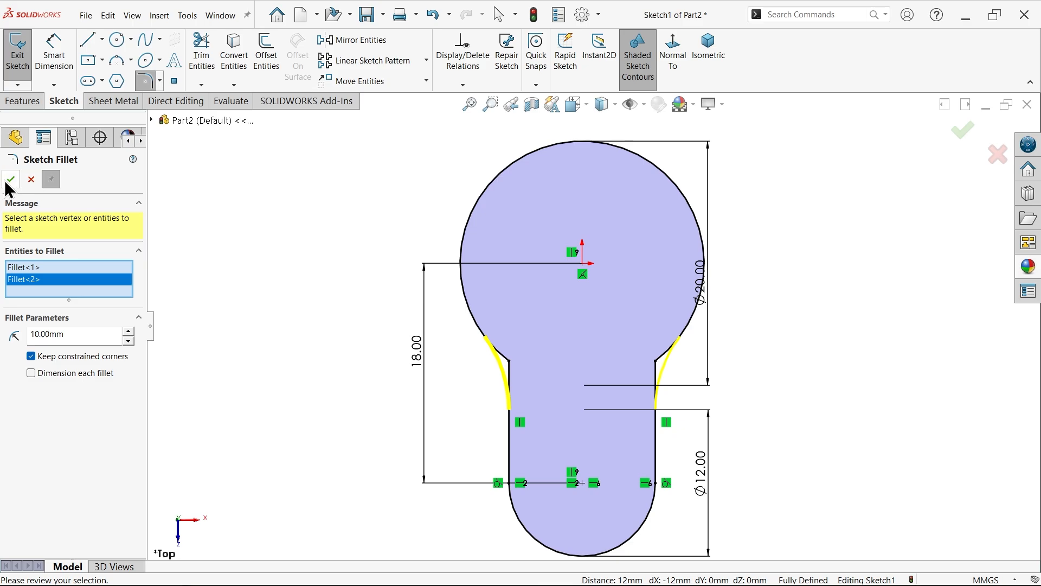
click(9, 179)
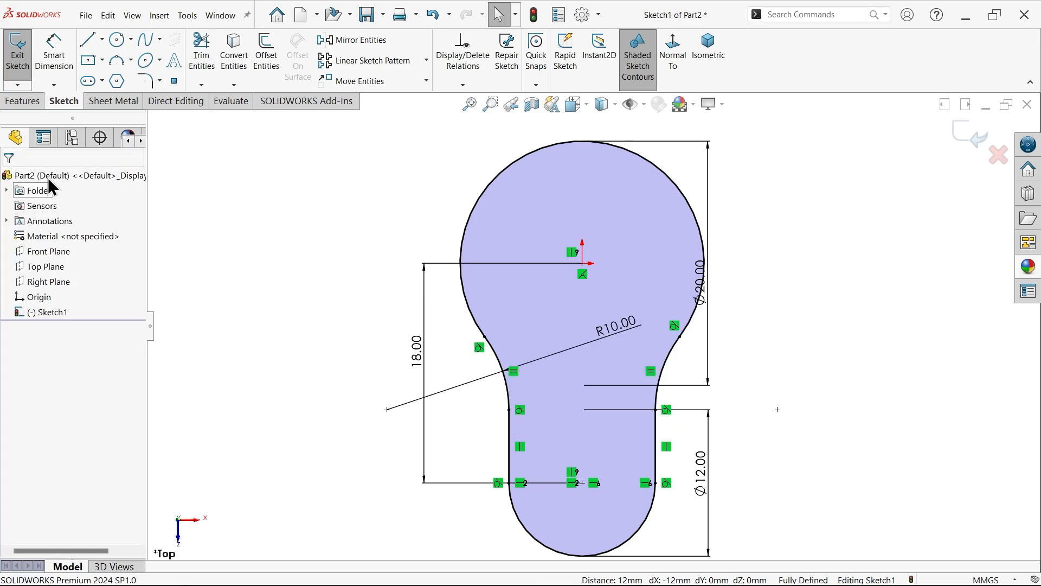
- Extrude the keyhole sketch into a 6 mm Blind solid, Boss-Extrude1
click(23, 100)
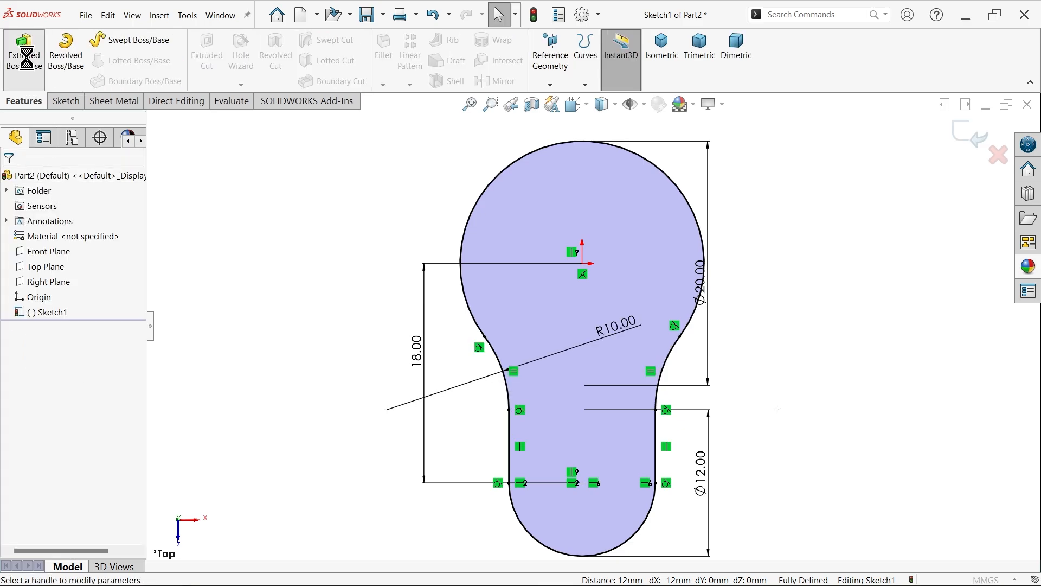
click(23, 52)
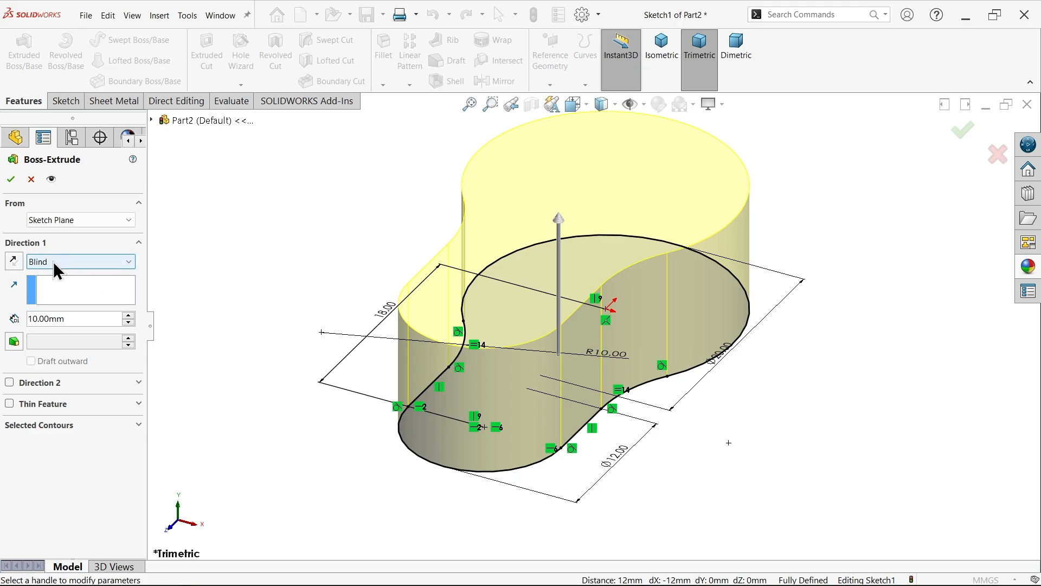
click(72, 318)
text(6)
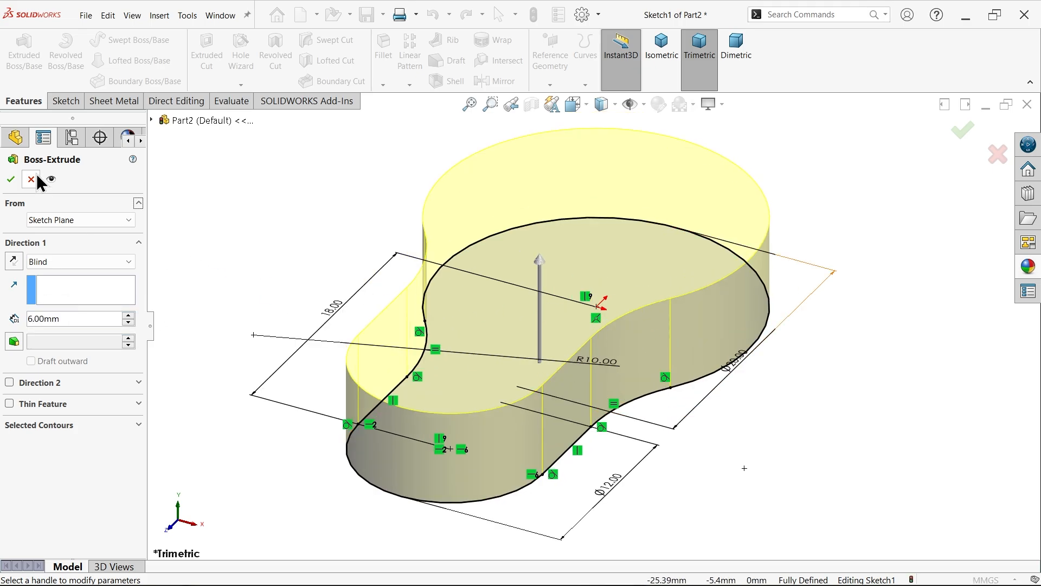
click(11, 178)
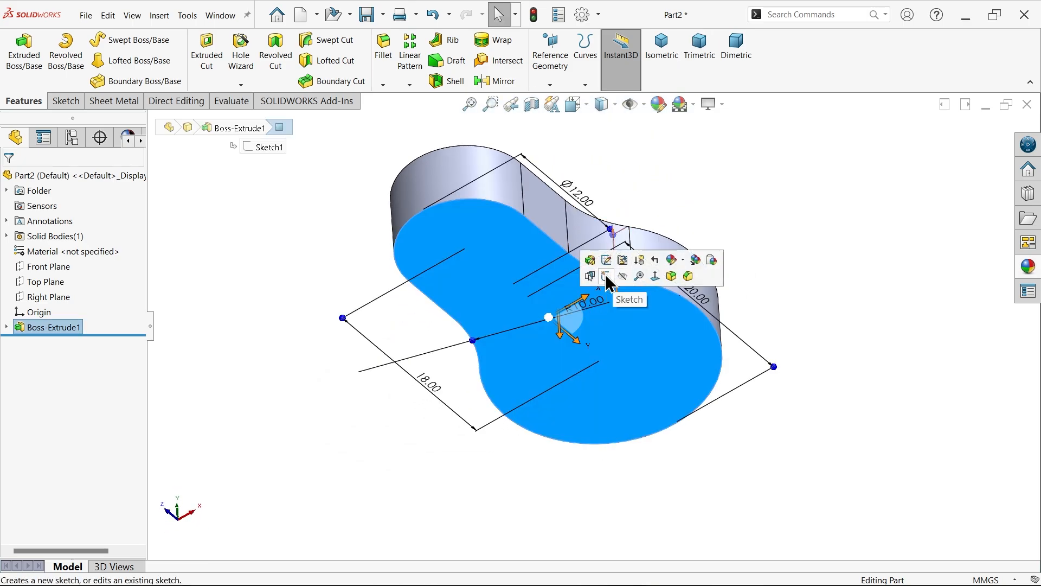
- Sketch a centre rectangle on the keyhole face and extrude it 6 mm, merged into one solid
click(605, 276)
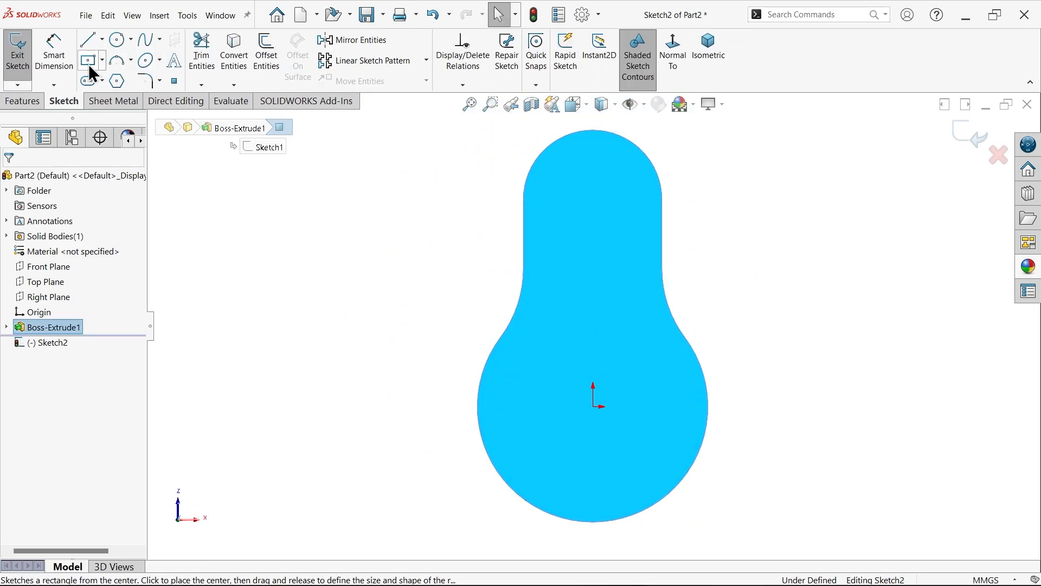
click(87, 59)
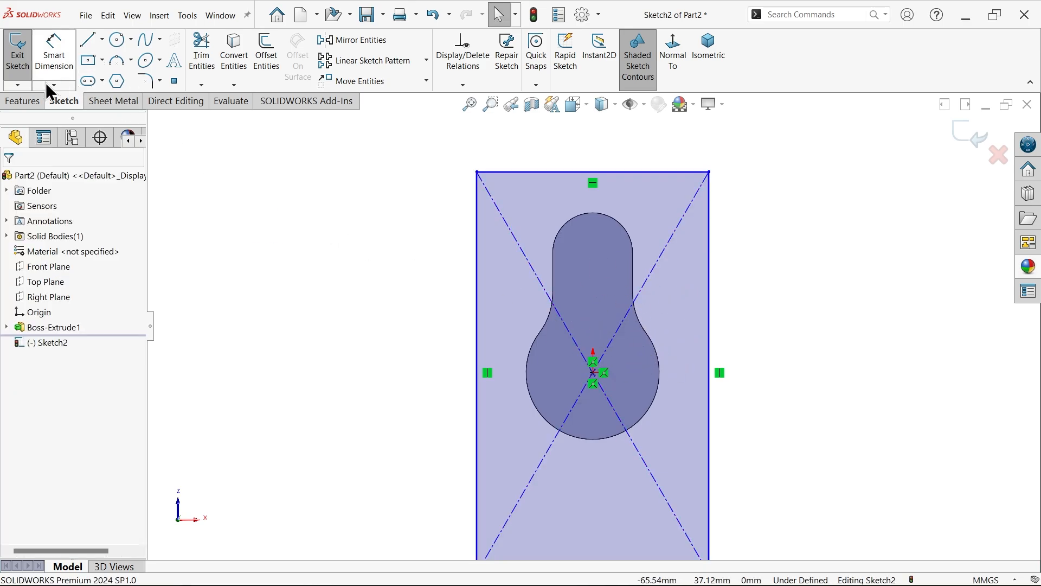
click(23, 101)
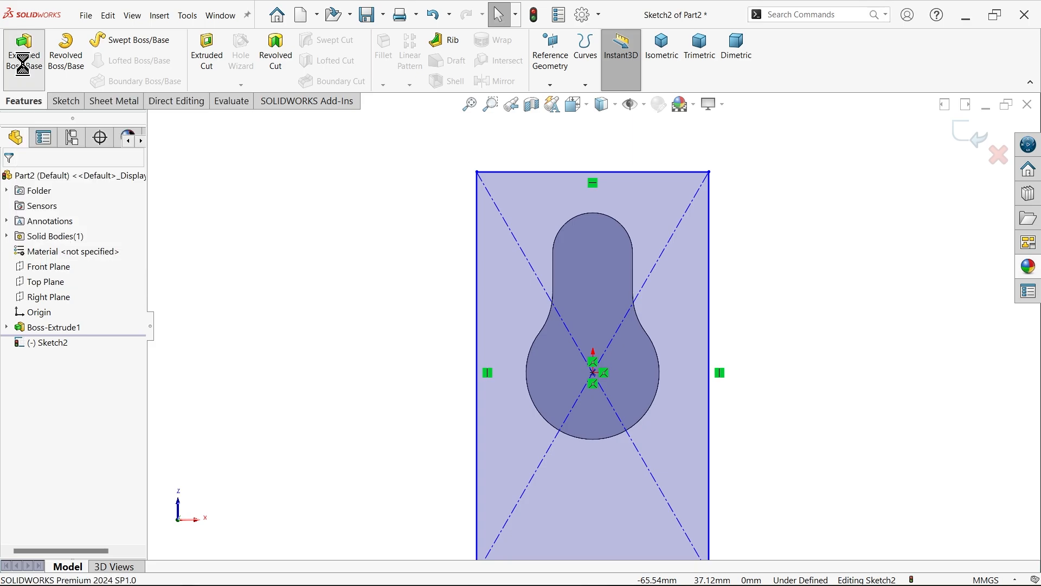
click(23, 50)
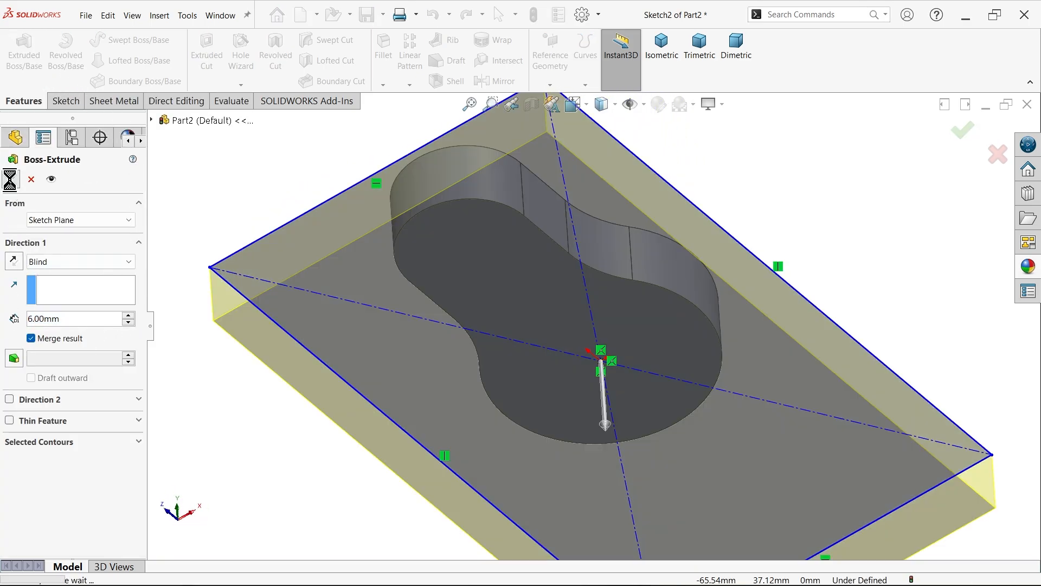
click(960, 129)
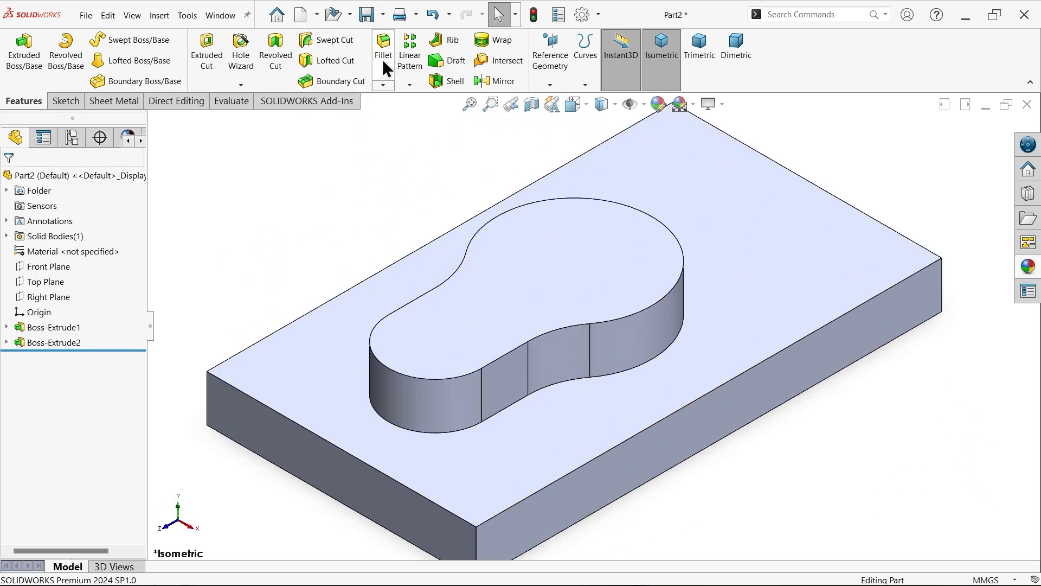
- Round the keyhole boss edges with a 2 mm fillet
click(383, 48)
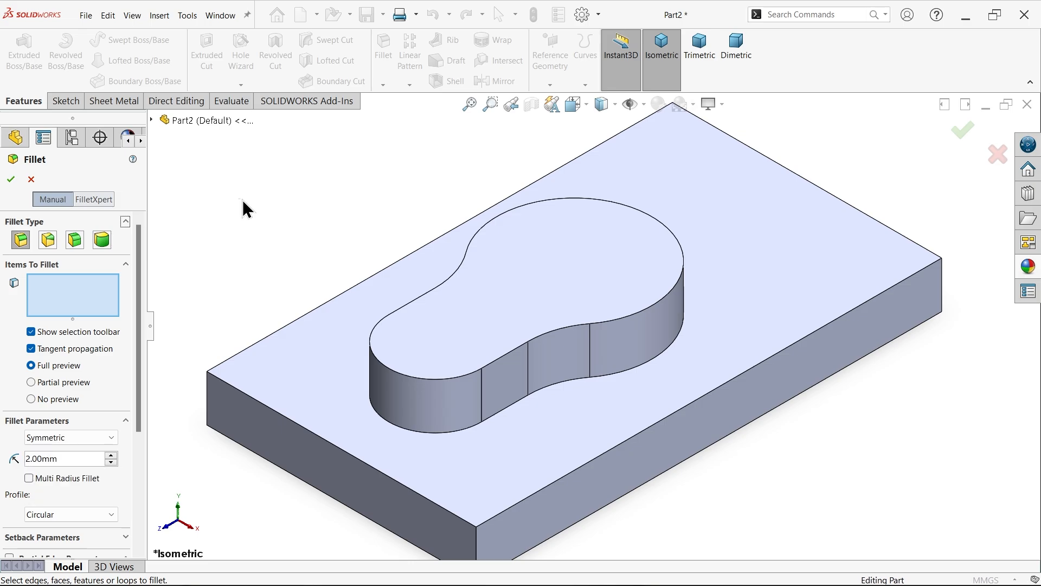
mouse_move(551, 342)
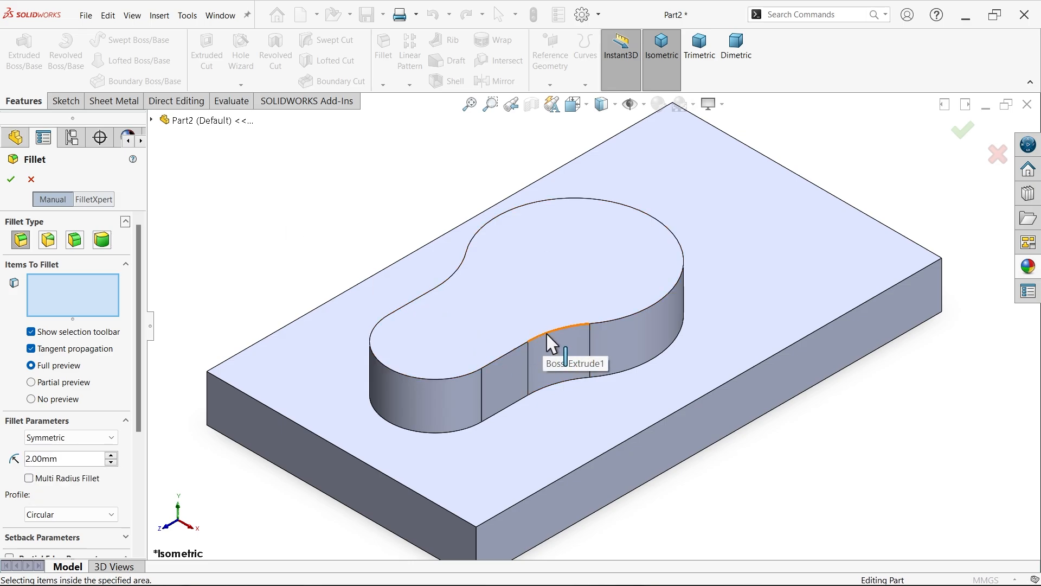
click(548, 334)
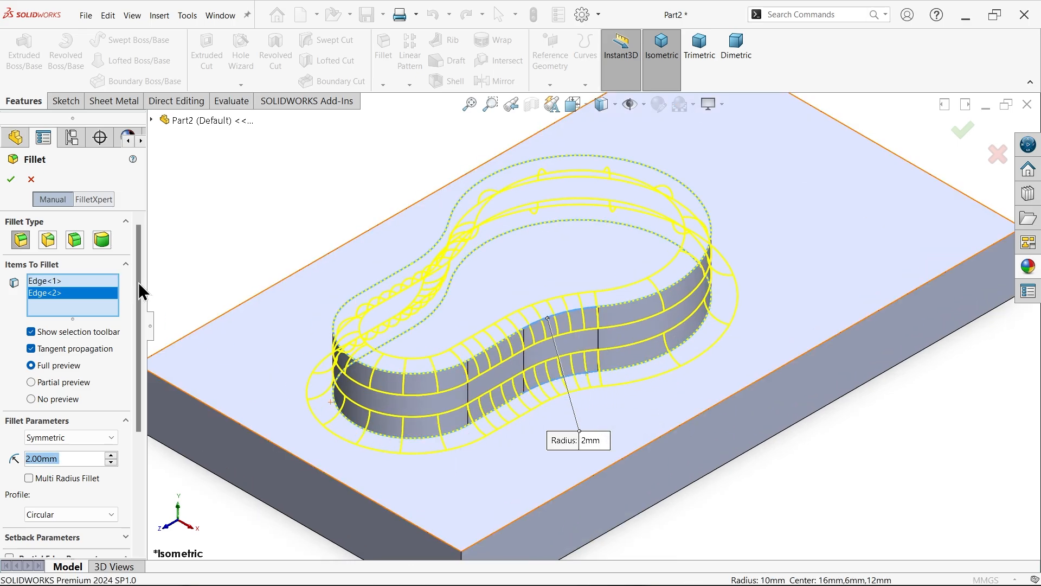
click(11, 179)
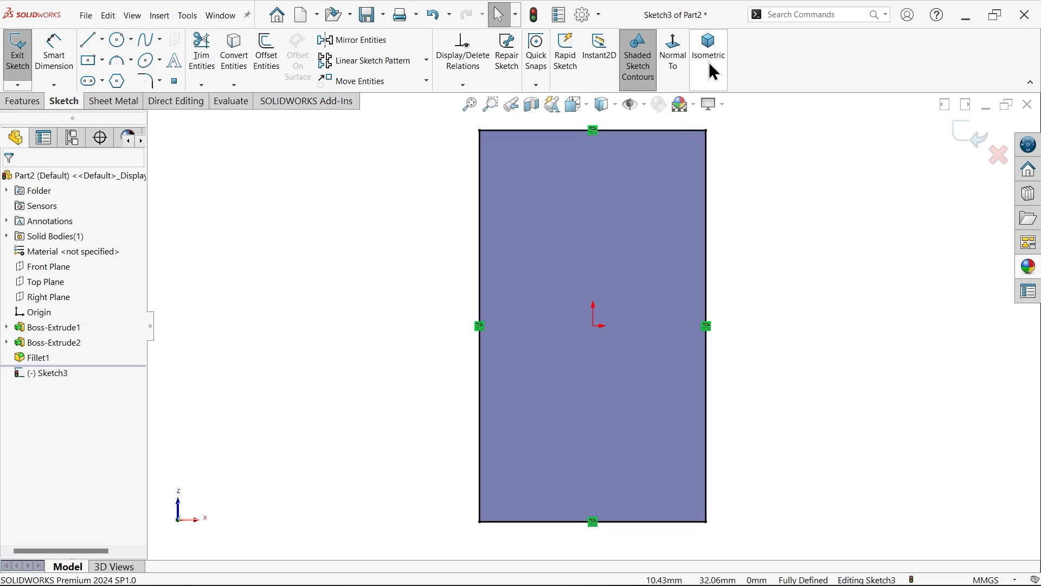
- Cut away the rectangular plate 6 mm with Extruded Cut, viewed isometric
click(708, 52)
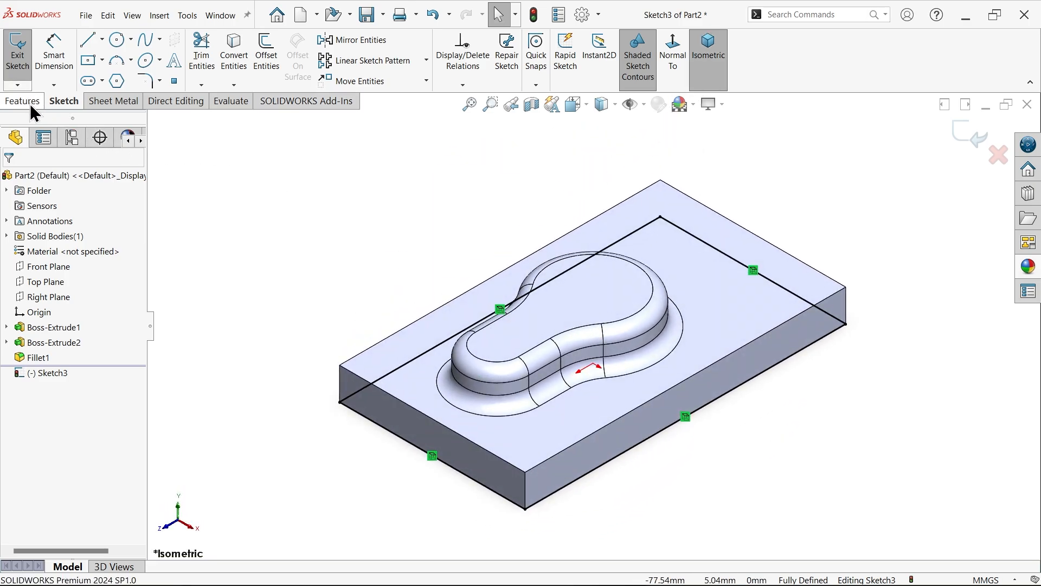
click(22, 101)
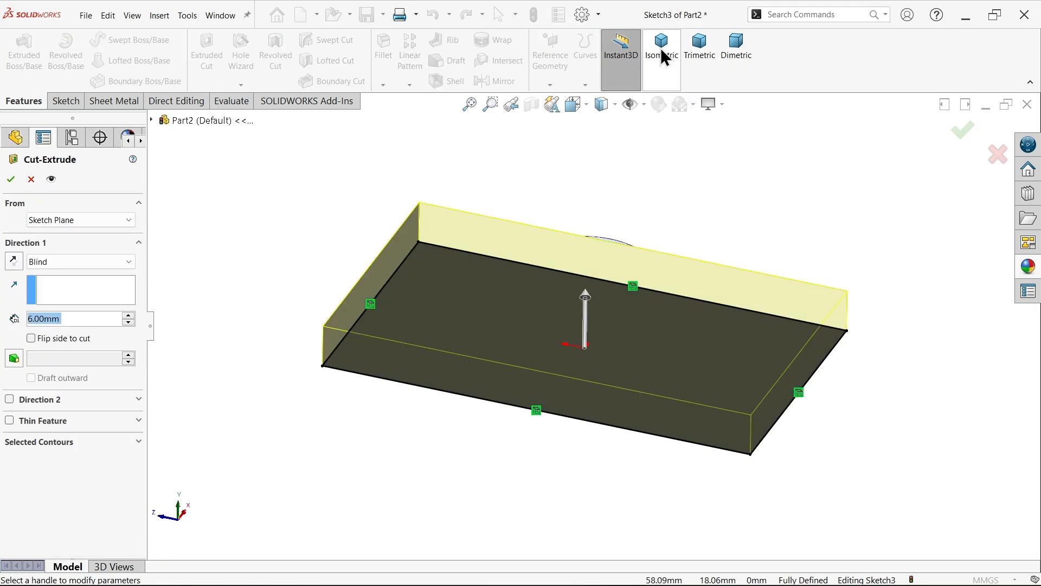
click(660, 50)
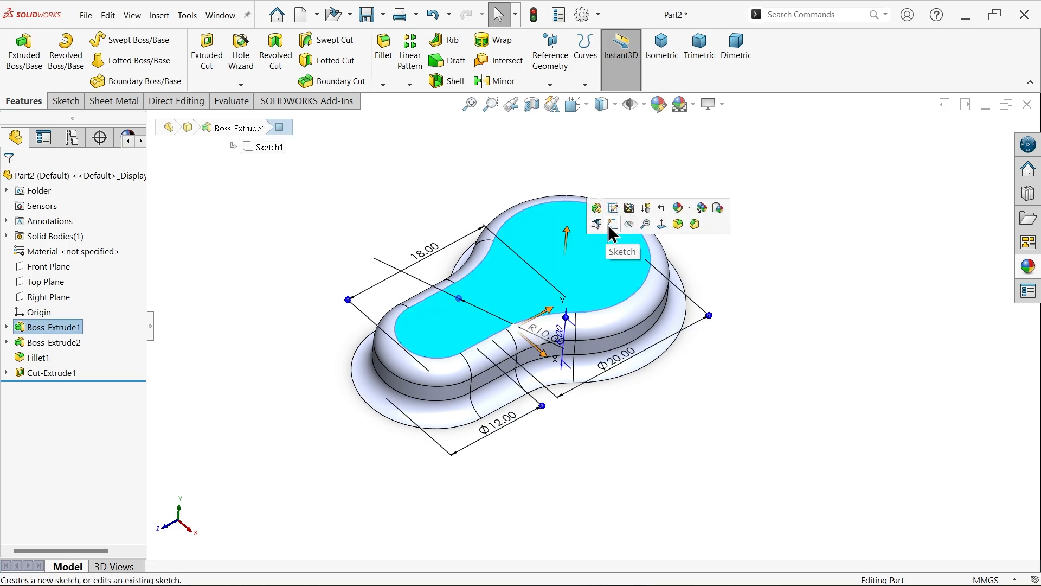
- Sketch two circles linked by two lines on the boss top face
click(611, 224)
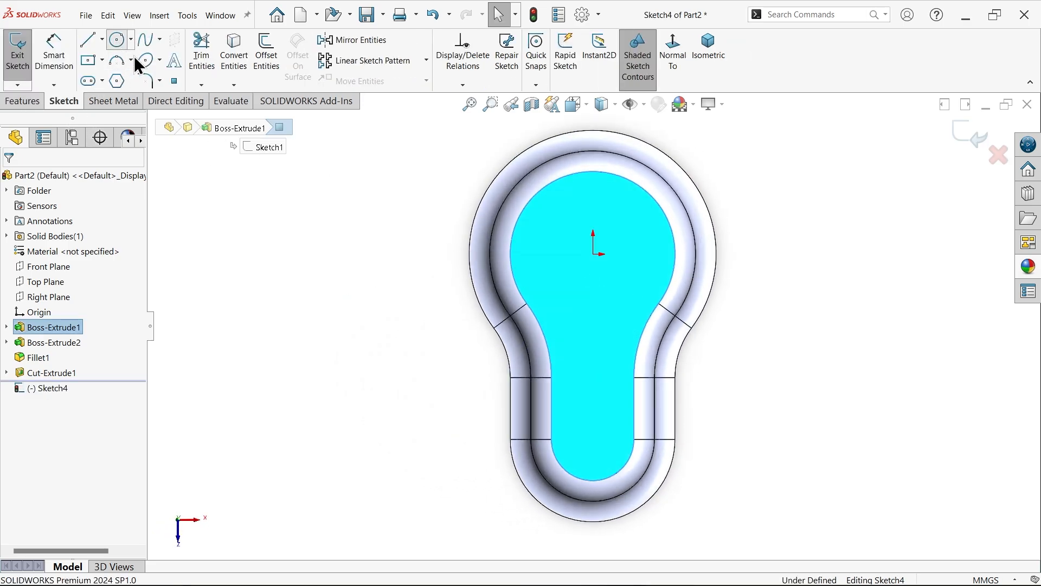
click(116, 39)
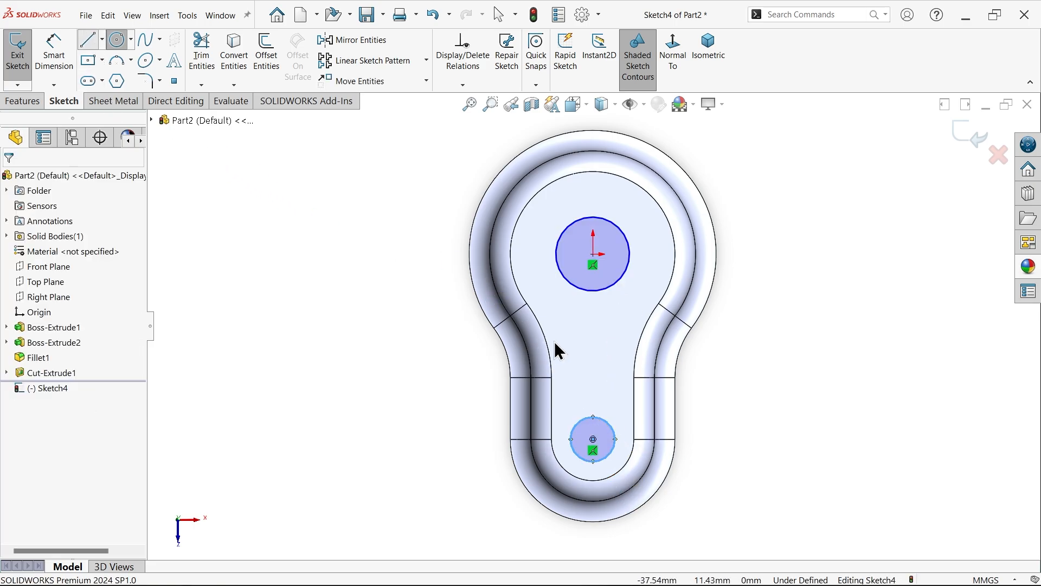
click(85, 39)
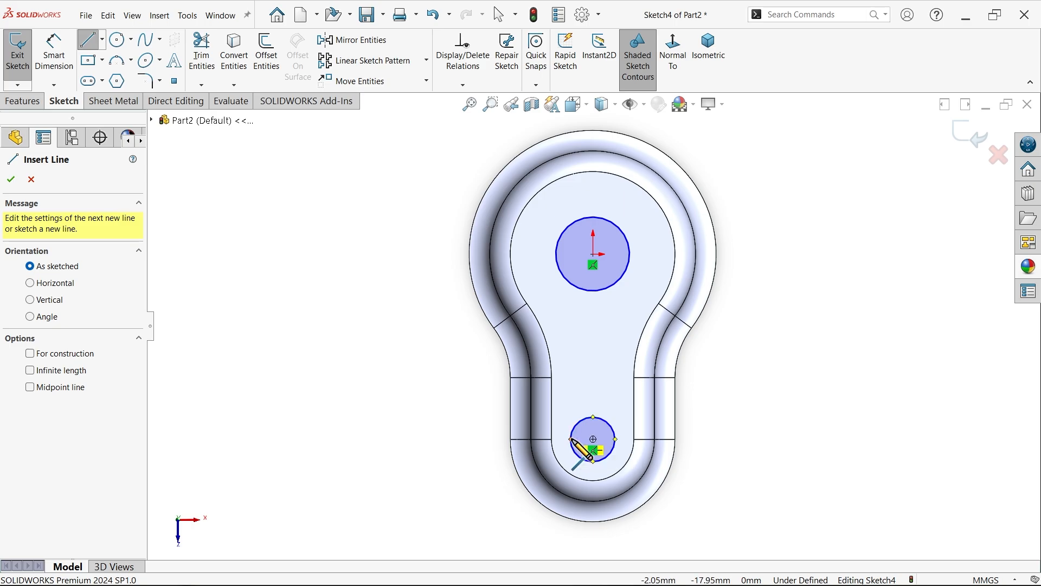
right_click(593, 438)
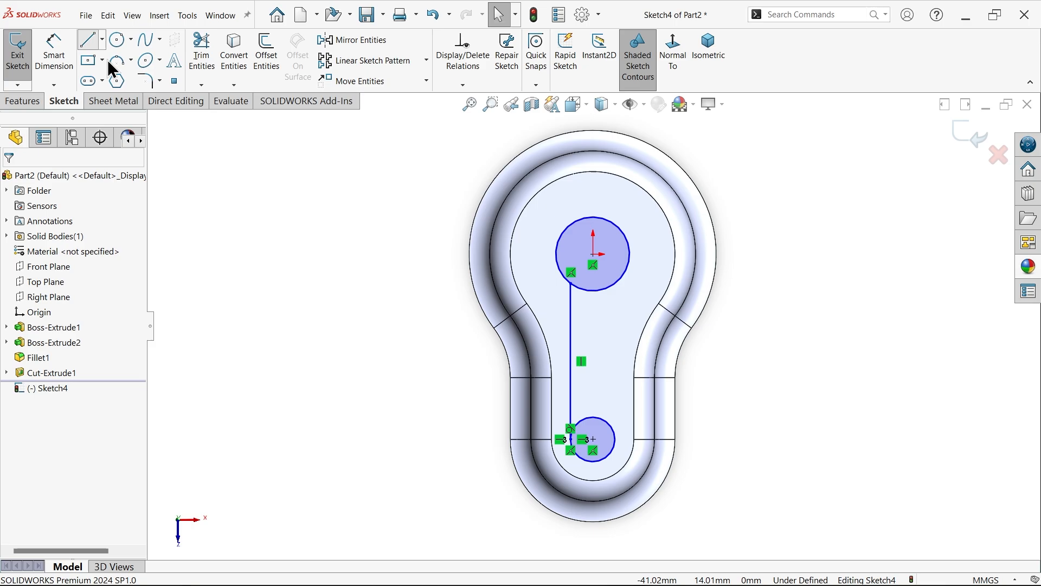
click(82, 39)
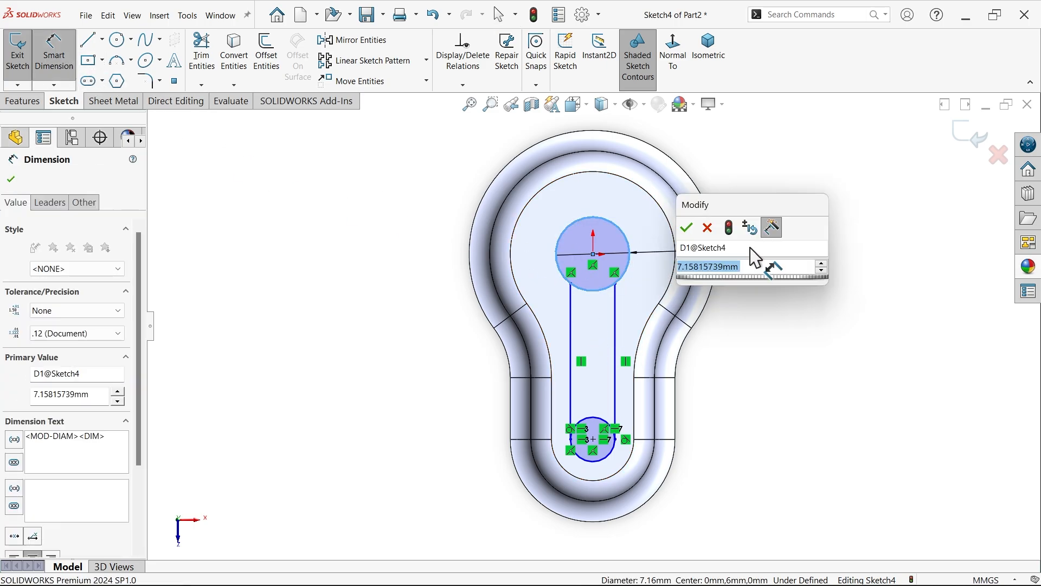
- Dimension the circles to 7 mm and 4 mm diameters
click(685, 227)
text(4)
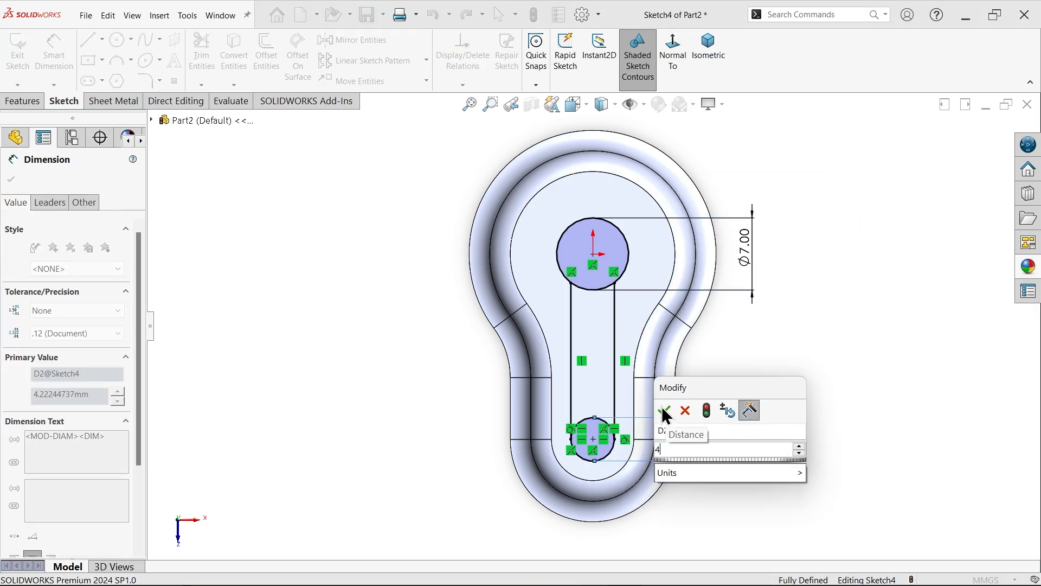
click(663, 410)
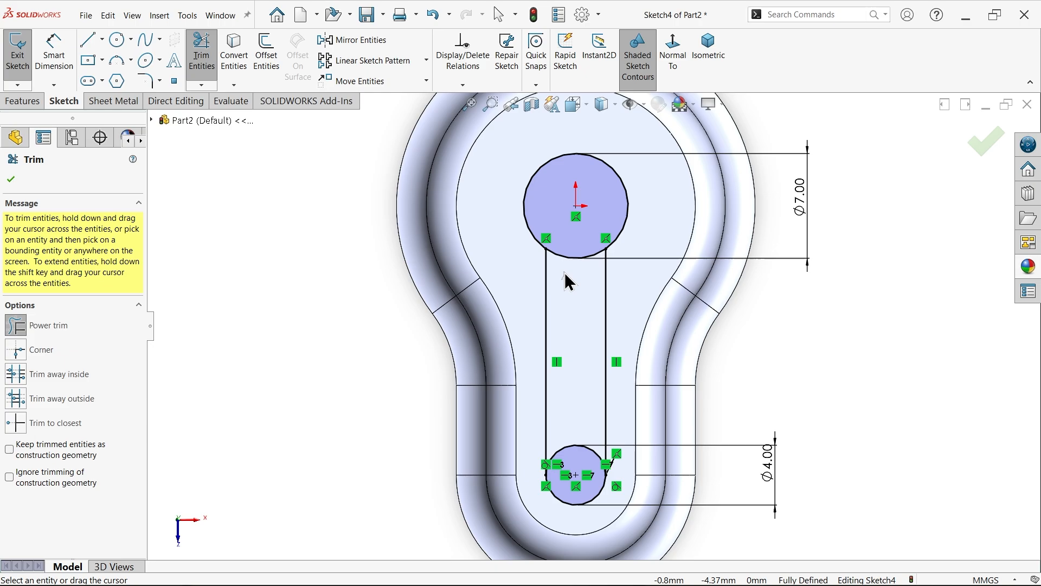
mouse_move(401, 308)
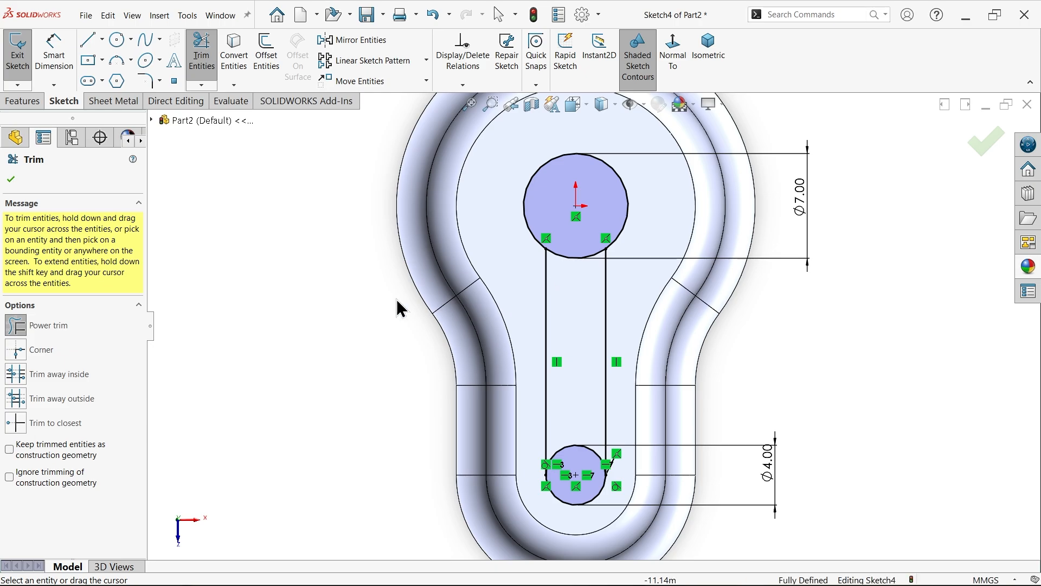
mouse_move(46, 335)
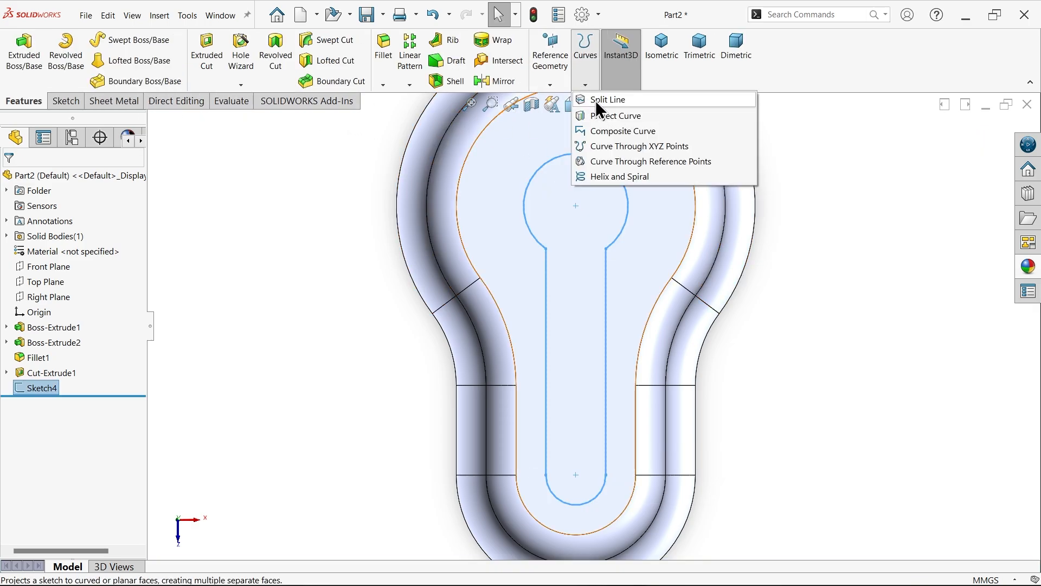
- Project Sketch4 onto the boss top face with Split Line, creating a keyhole-shaped face
click(608, 98)
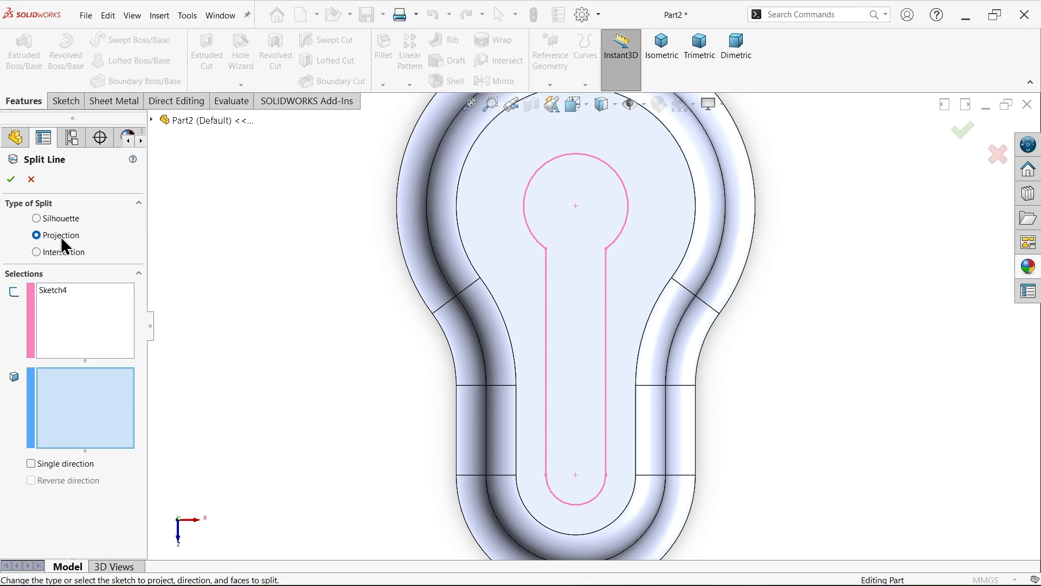
mouse_move(670, 152)
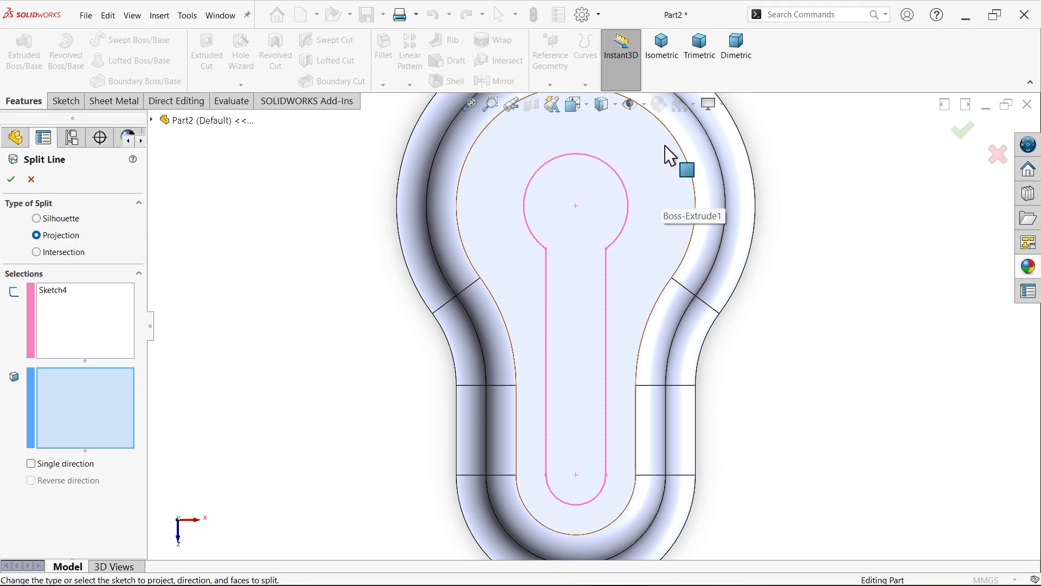
click(79, 290)
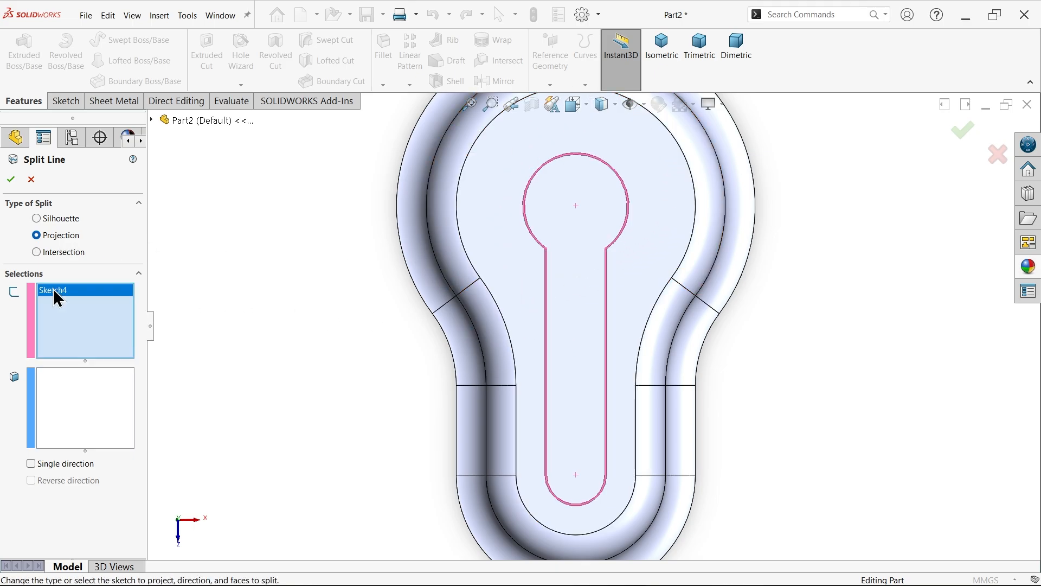
click(84, 408)
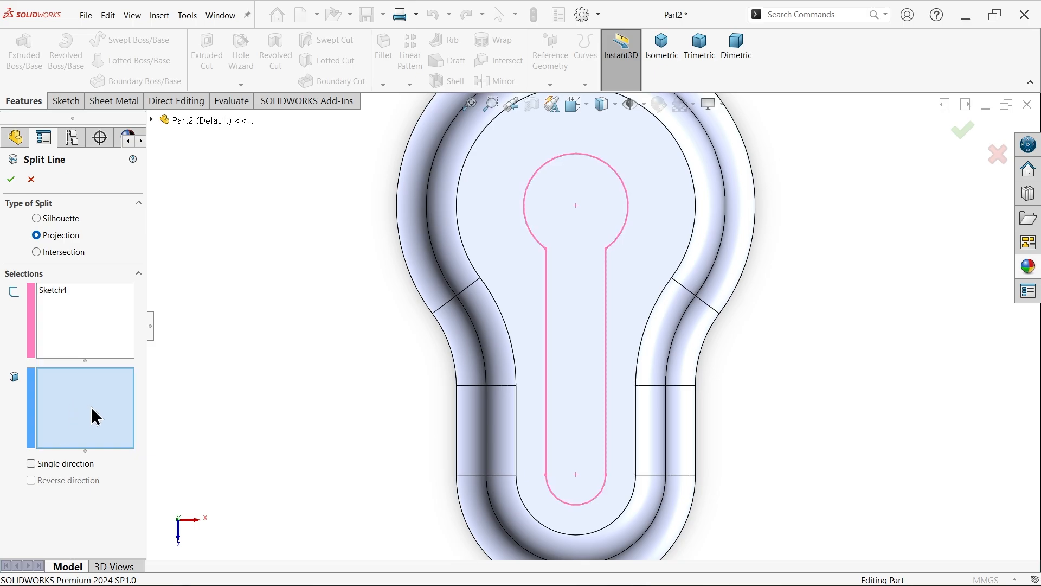
click(525, 259)
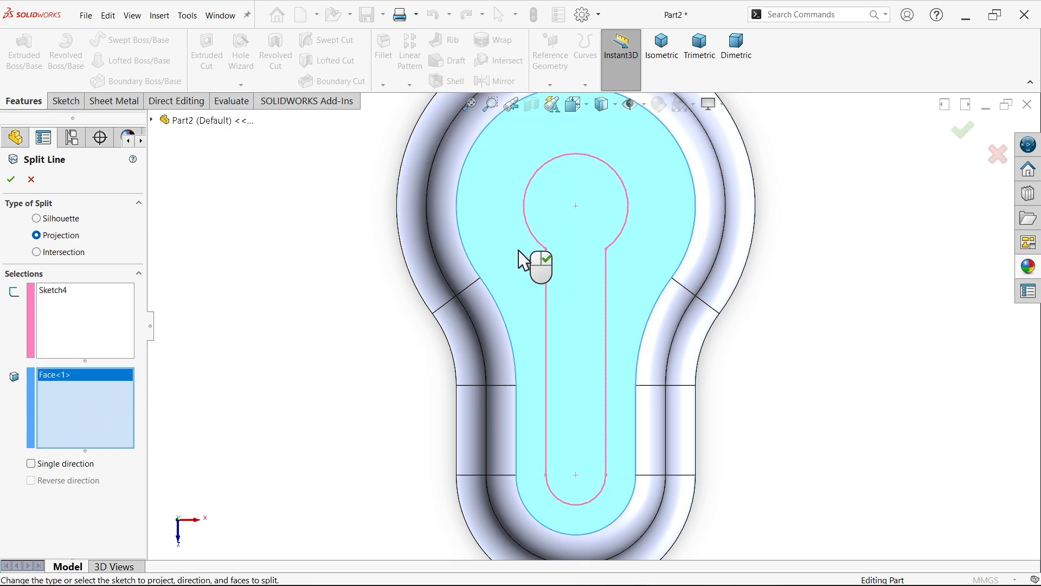
click(660, 47)
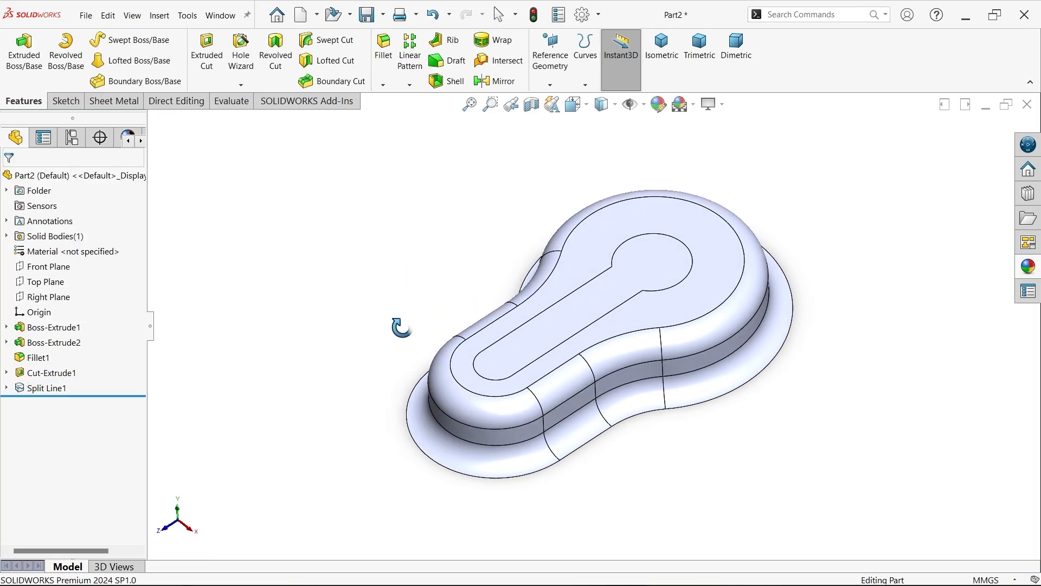
click(46, 387)
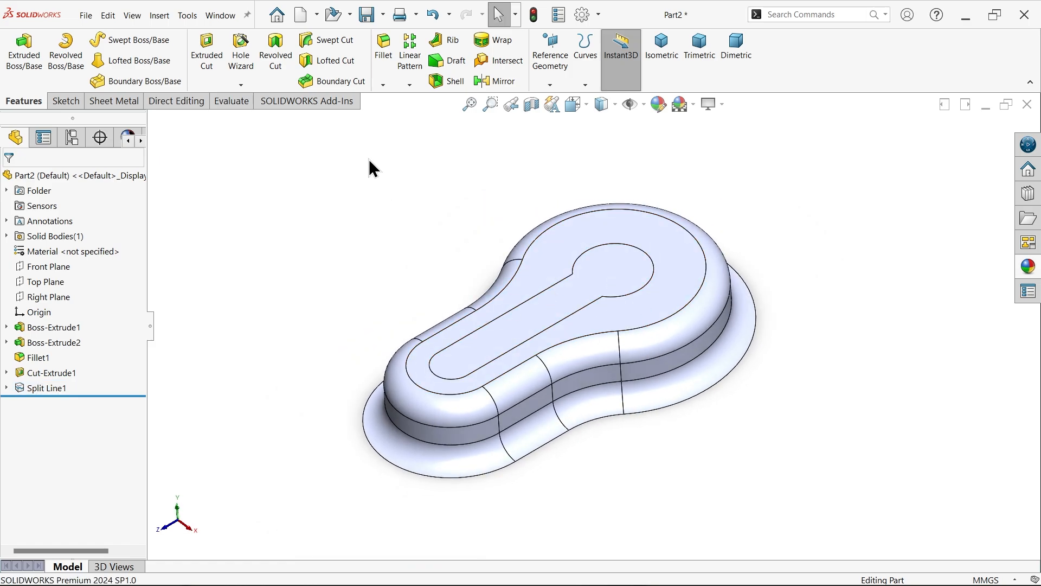
- Define the part as a Forming Tool with the keyhole top face marked to remove
click(113, 101)
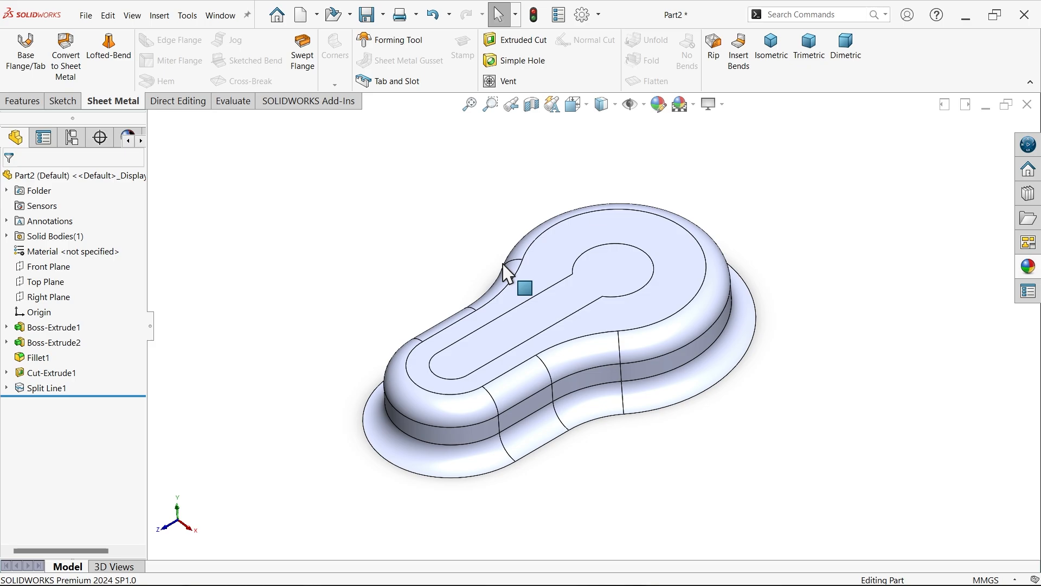
mouse_move(636, 330)
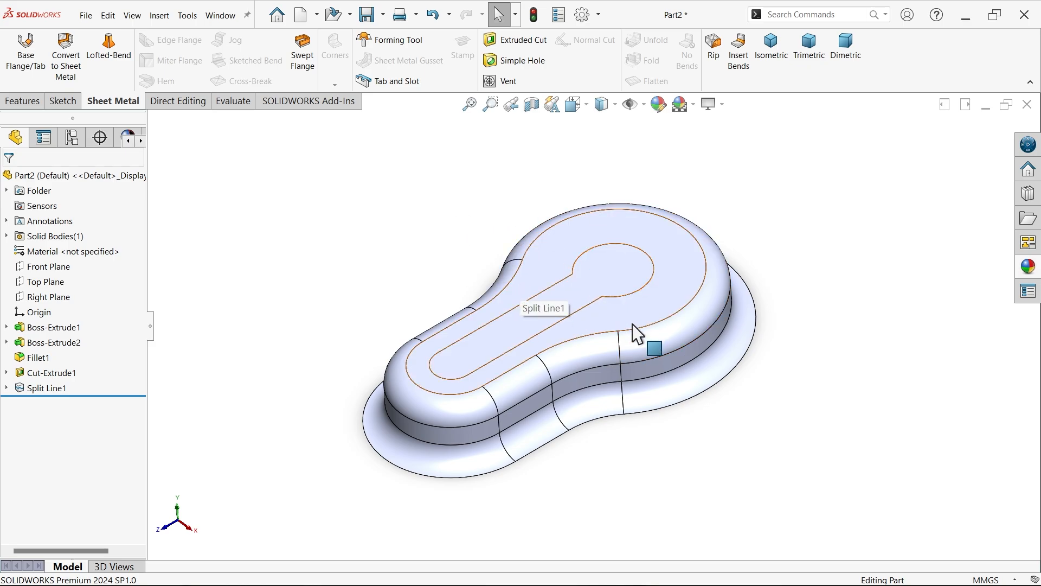
mouse_move(398, 40)
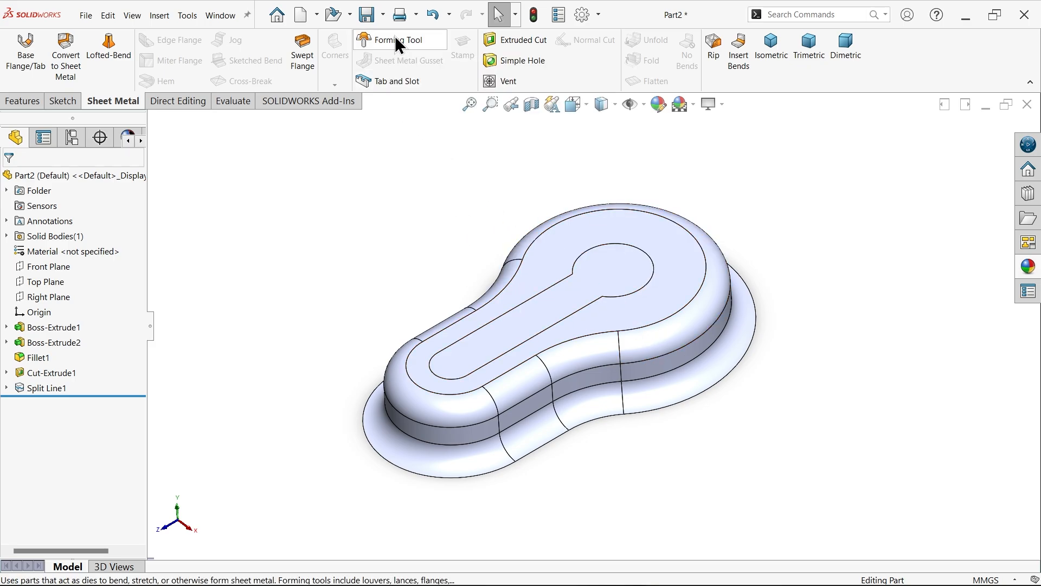
click(399, 40)
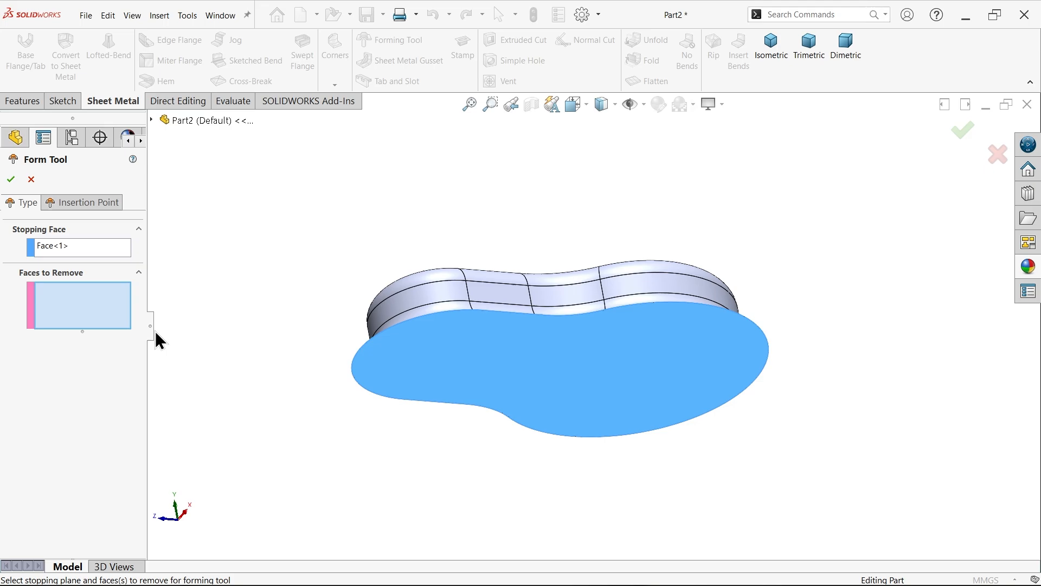
mouse_move(506, 350)
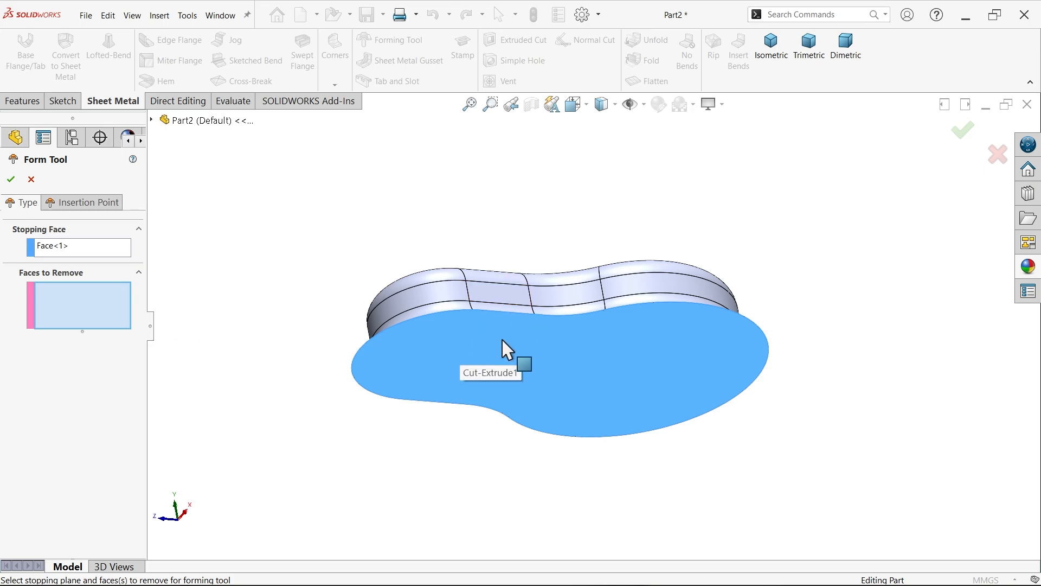
mouse_move(433, 239)
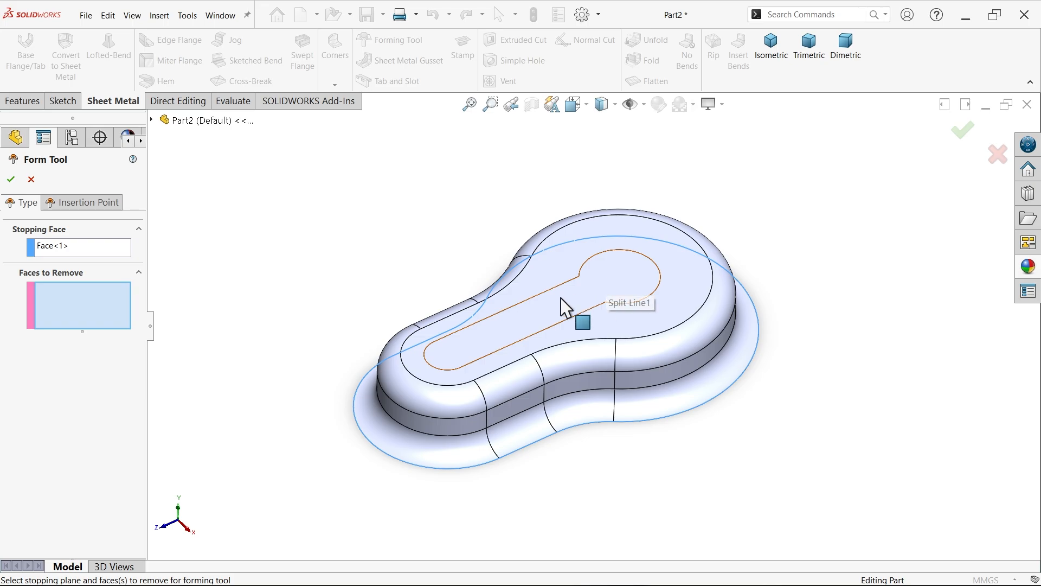
click(564, 306)
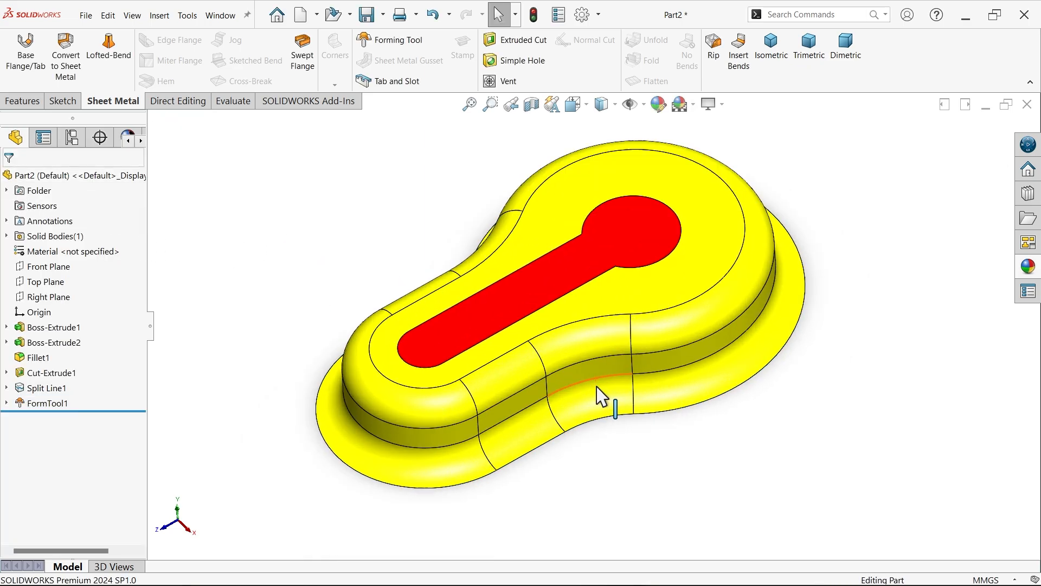
drag(598, 395, 628, 279)
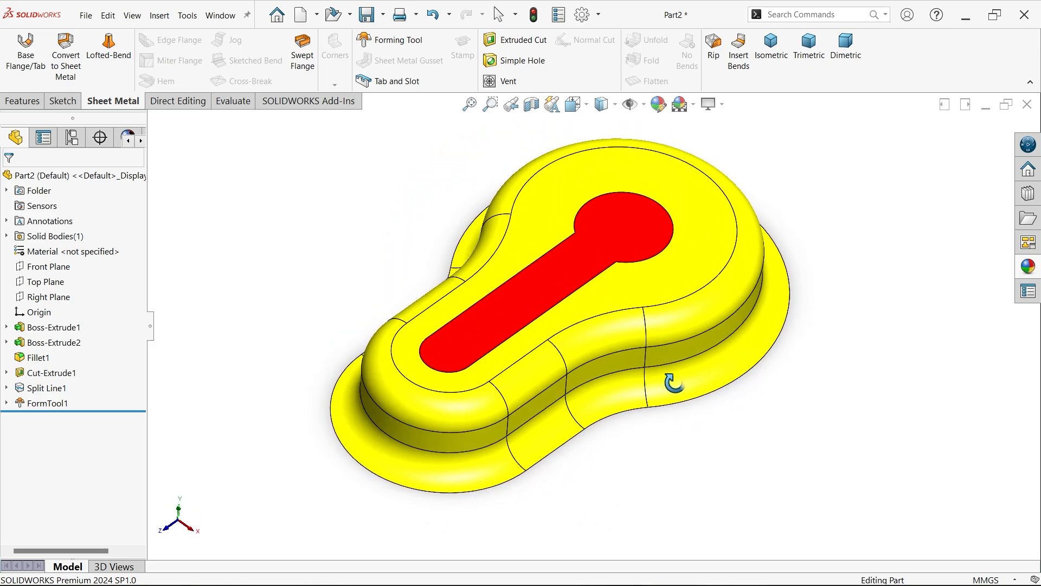
mouse_move(556, 291)
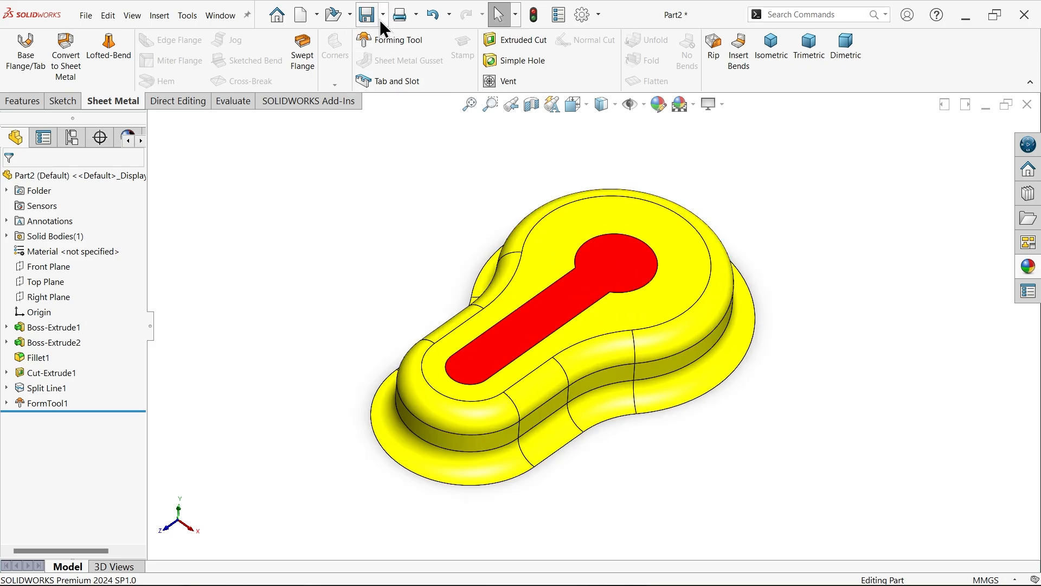
- Save as Form Tool 'Key Hole Emboss.SLDFTP' in the design library's embosses folder
click(366, 14)
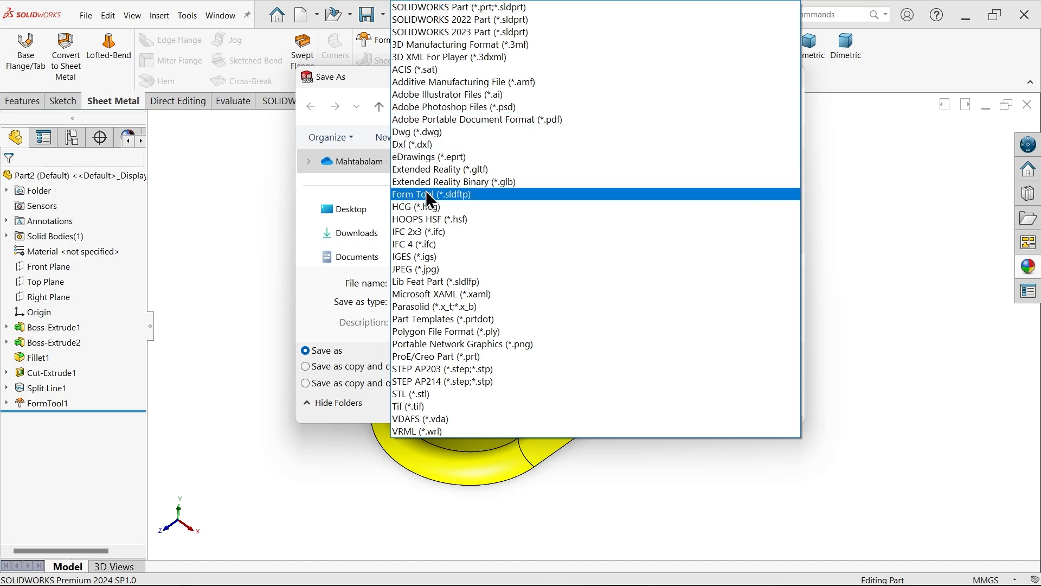
click(430, 194)
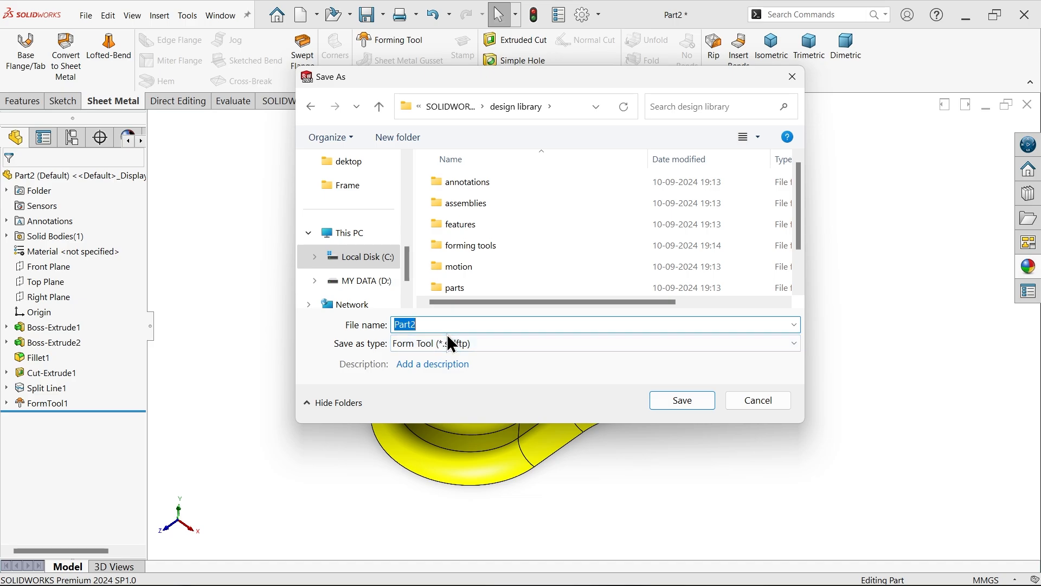
text(Key Hole)
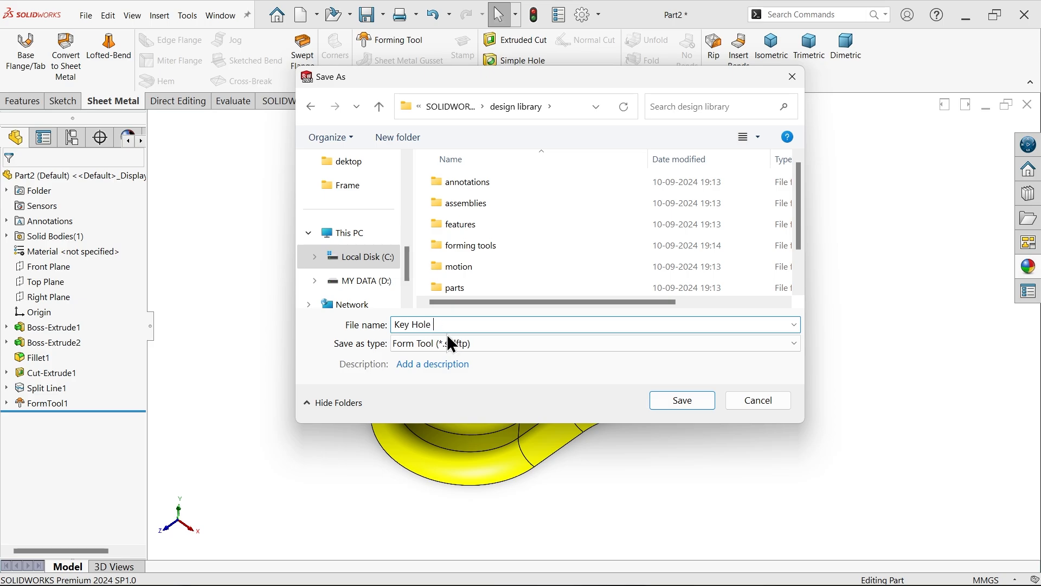
text(Emboss)
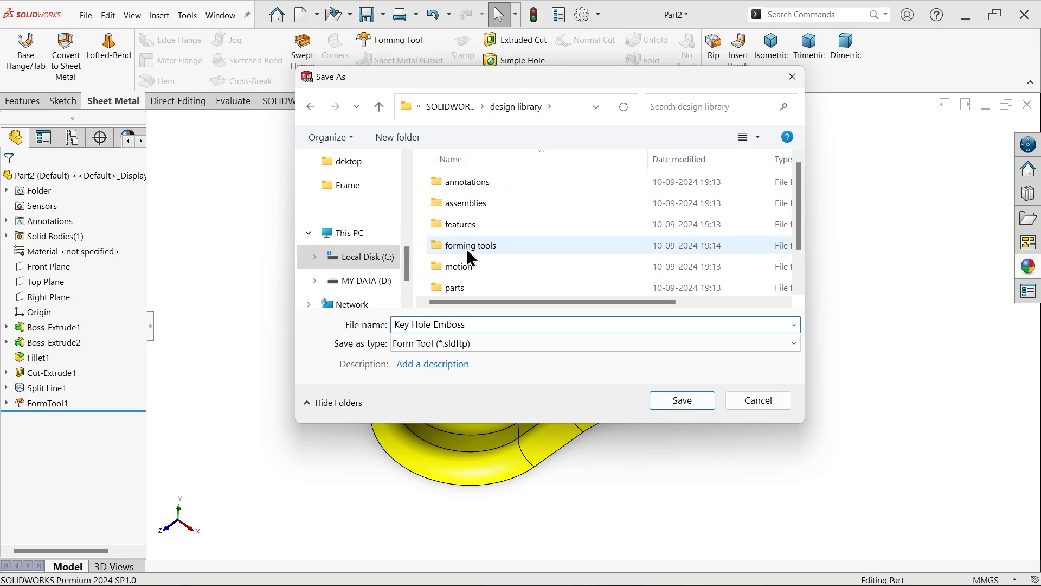
double_click(469, 245)
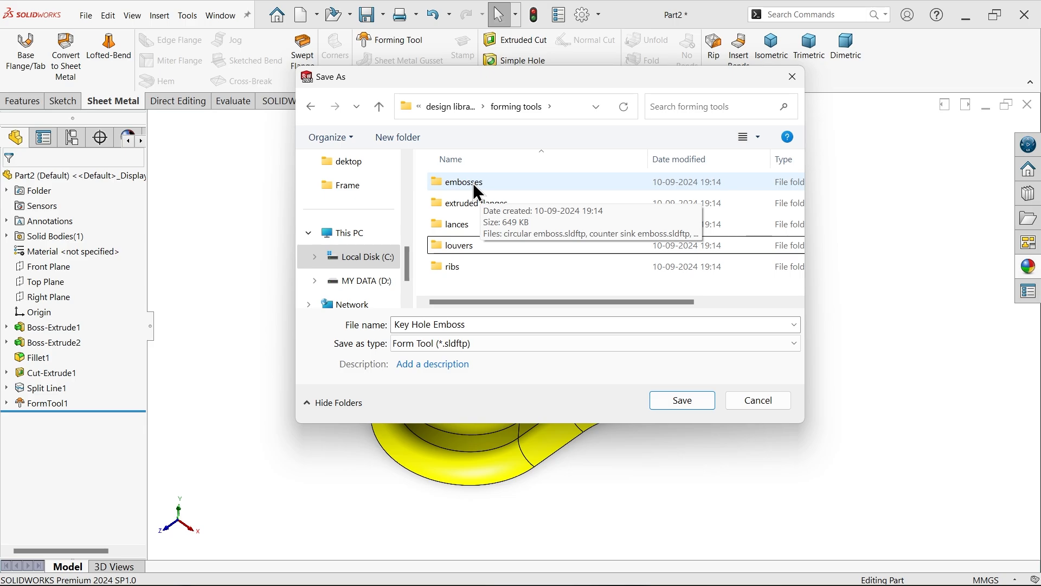
double_click(461, 182)
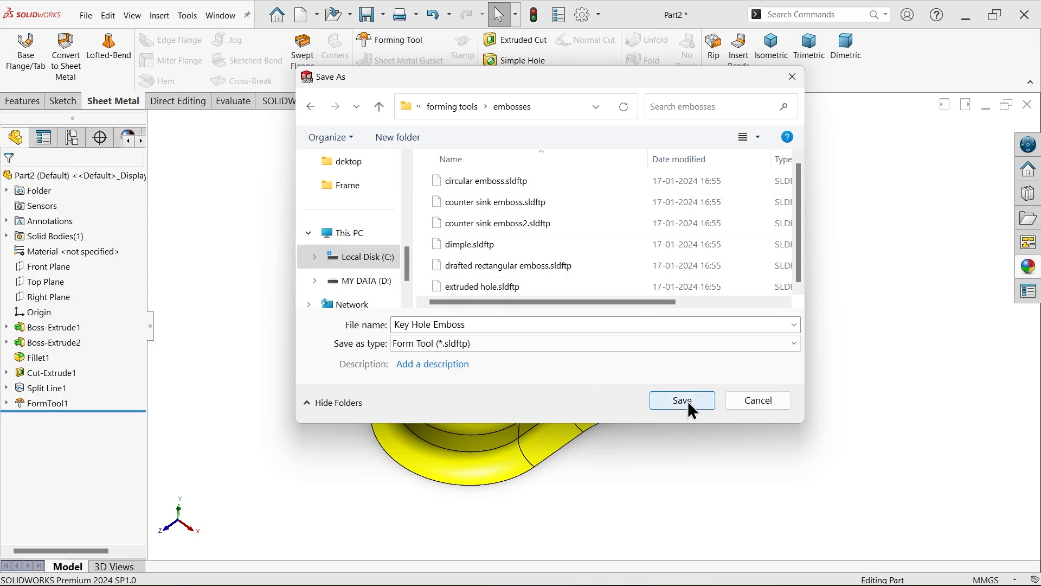
click(681, 400)
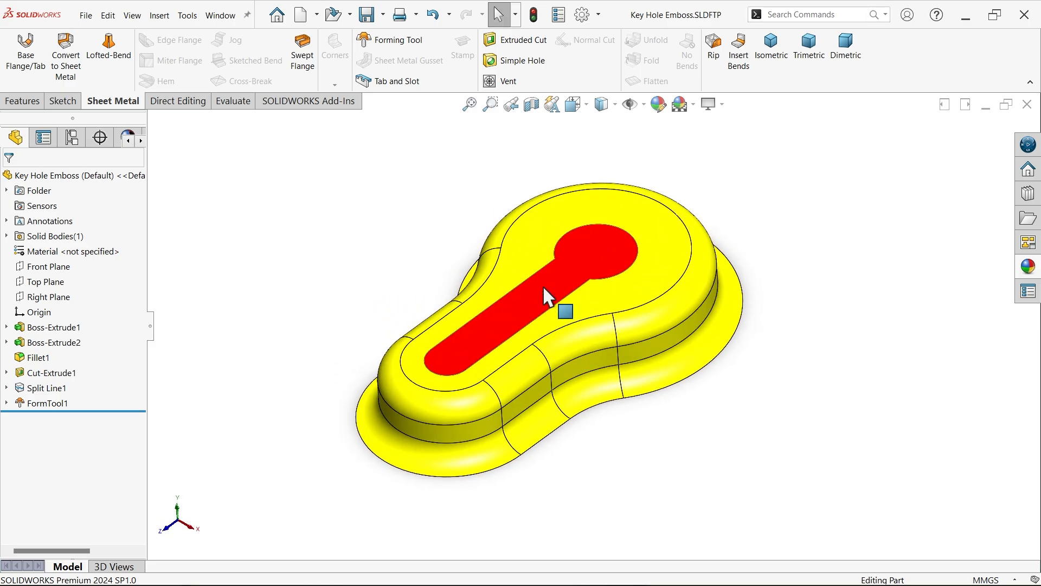
- Switch to Part1 and drag Key Hole Emboss from the design library embosses folder onto the plate
click(220, 16)
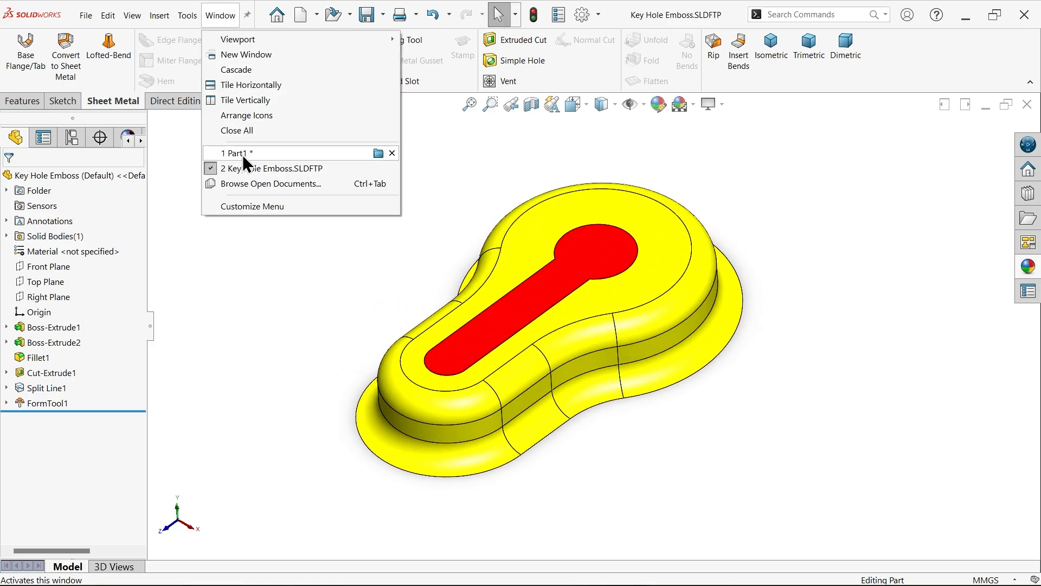
click(239, 153)
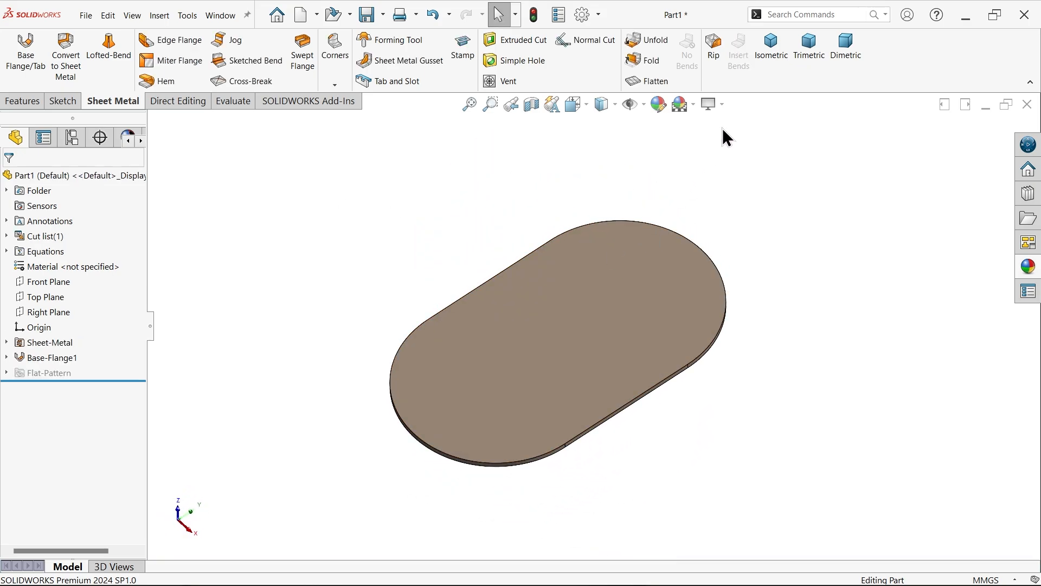
click(653, 312)
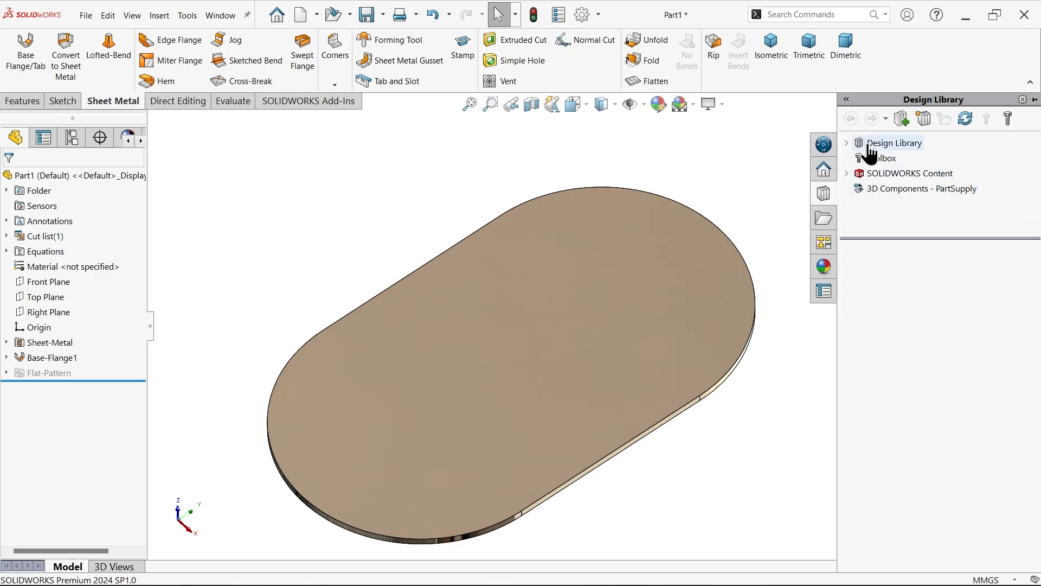
click(890, 142)
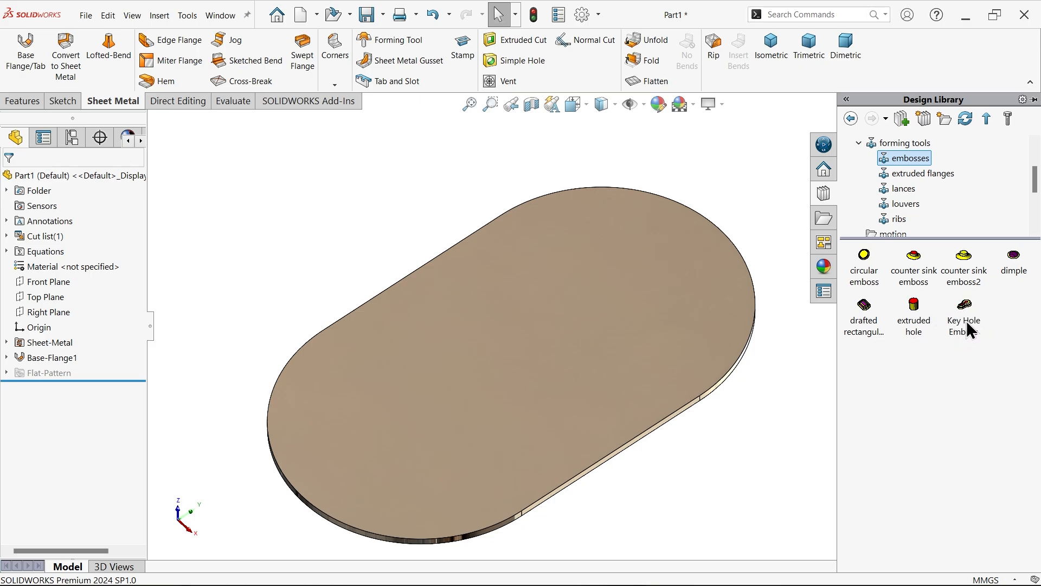
drag(963, 303, 556, 365)
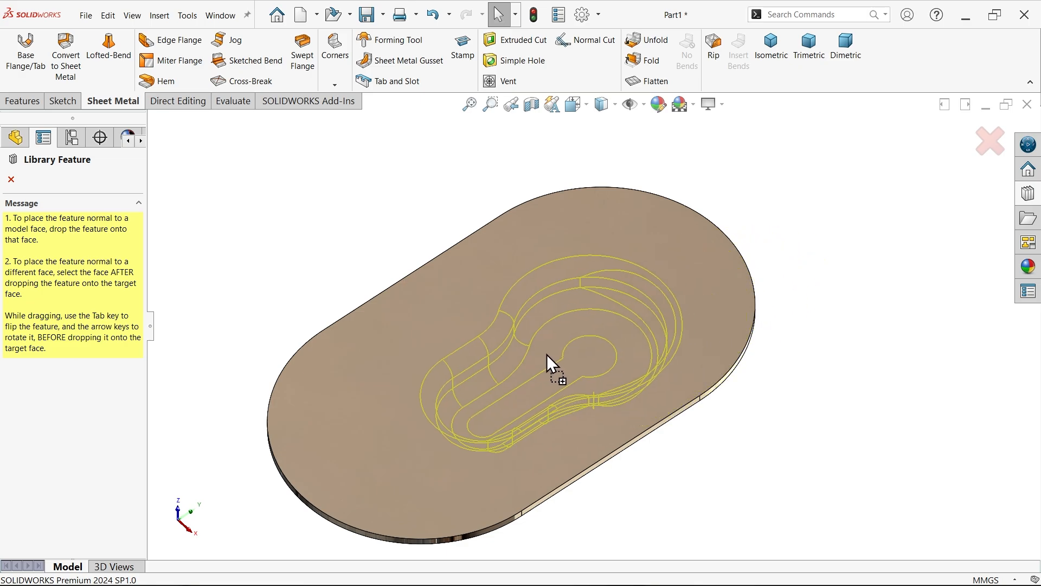
- Drop the emboss on the top face with a 90° rotation, flip the tool, and go to positioning
click(554, 362)
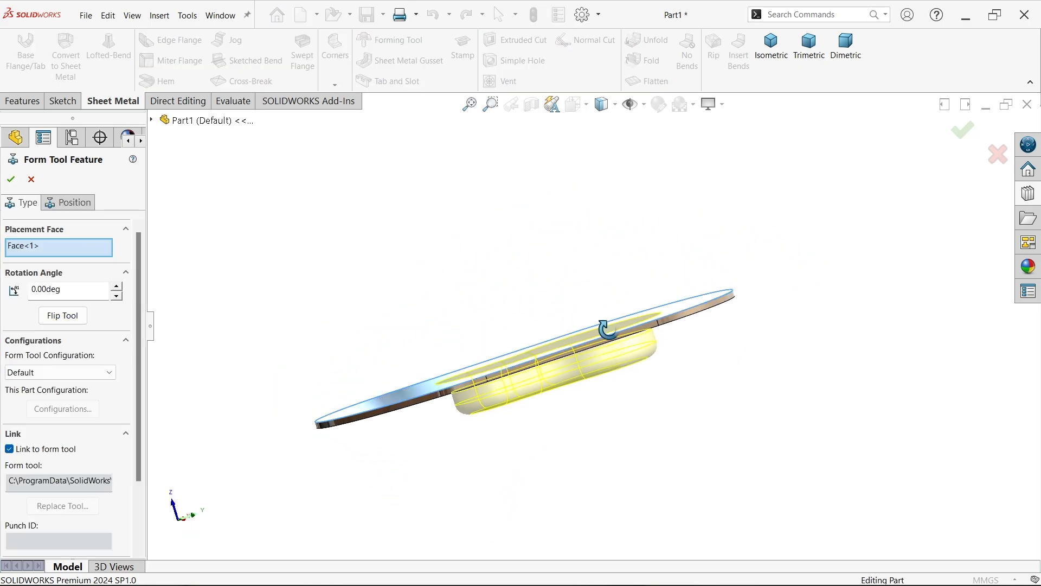
click(770, 45)
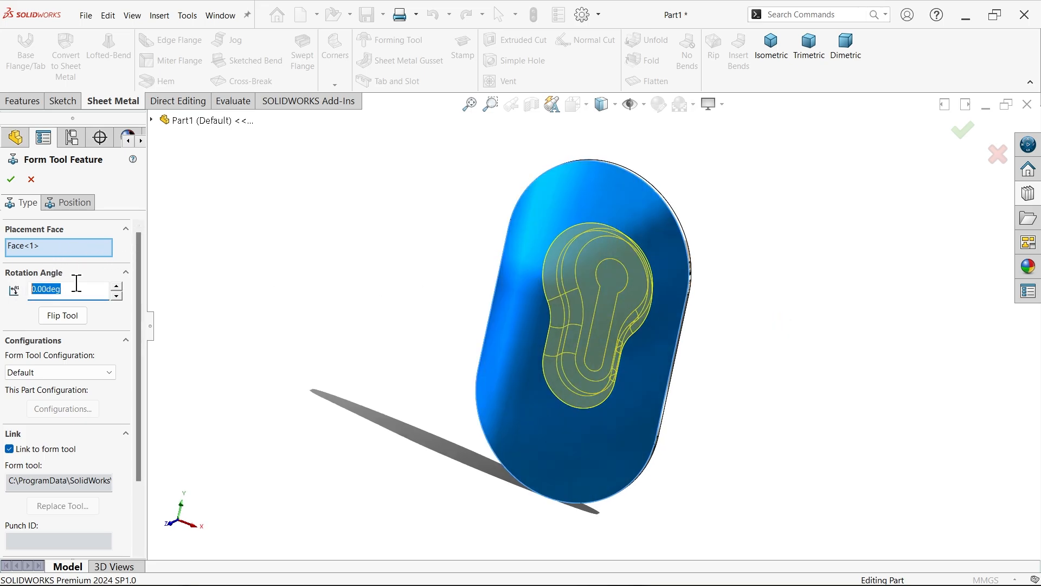
text(90)
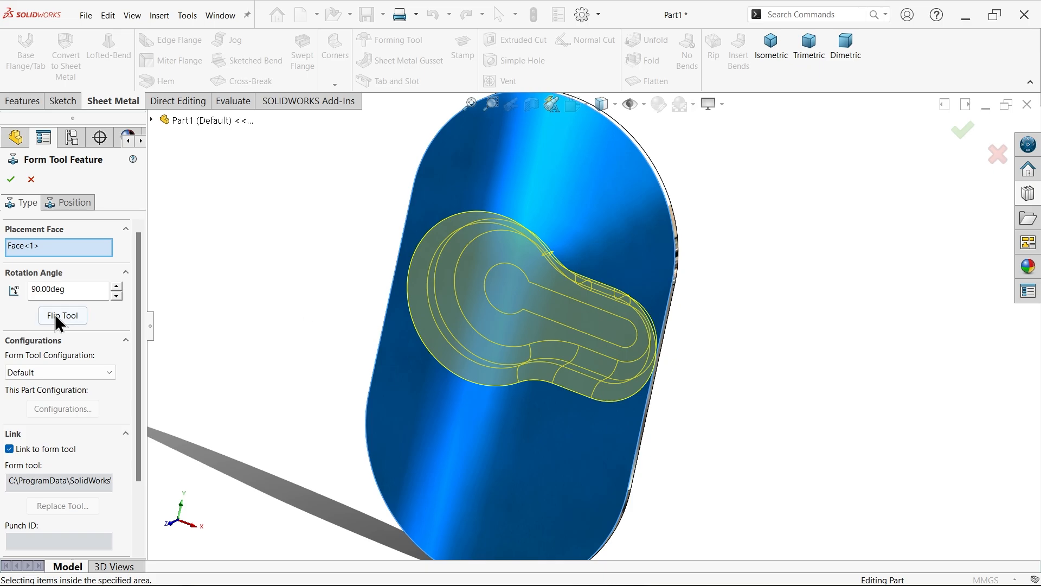
triple_click(66, 289)
text(0)
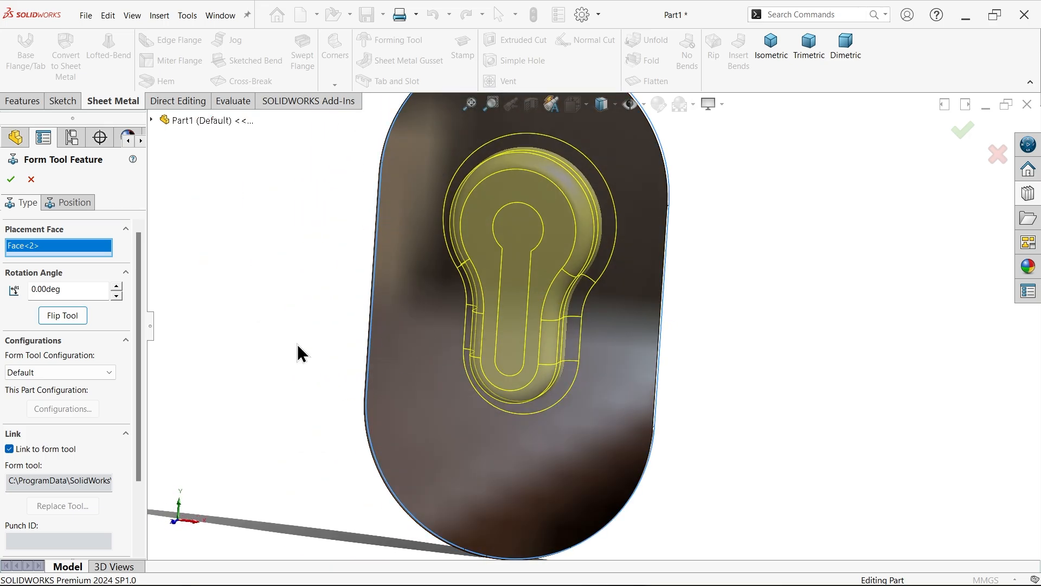
scroll(down, 3)
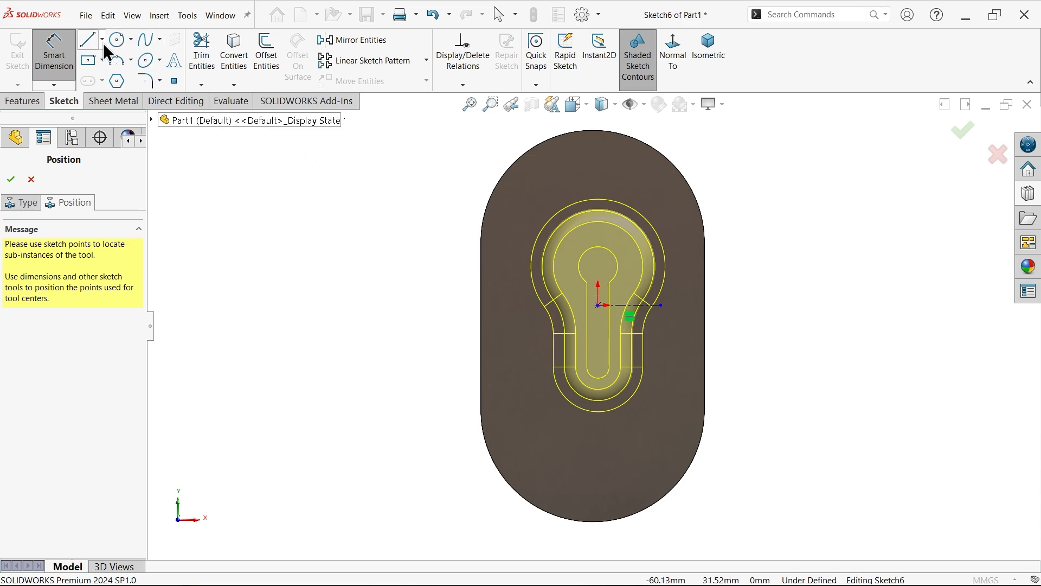
- Locate the tool centre on a horizontal centerline 20 mm in and finish Key Hole Emboss1
click(87, 39)
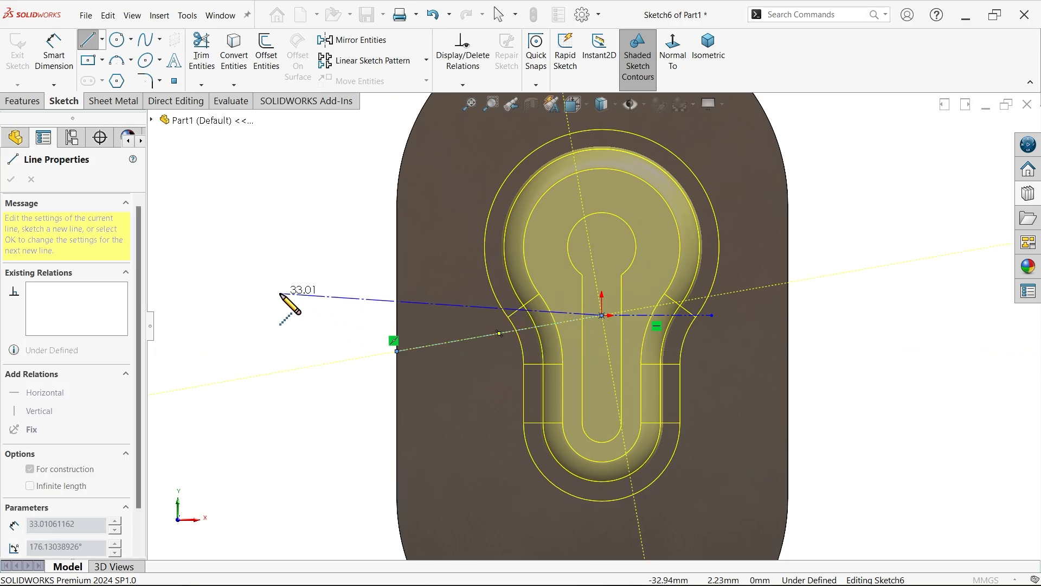
click(498, 332)
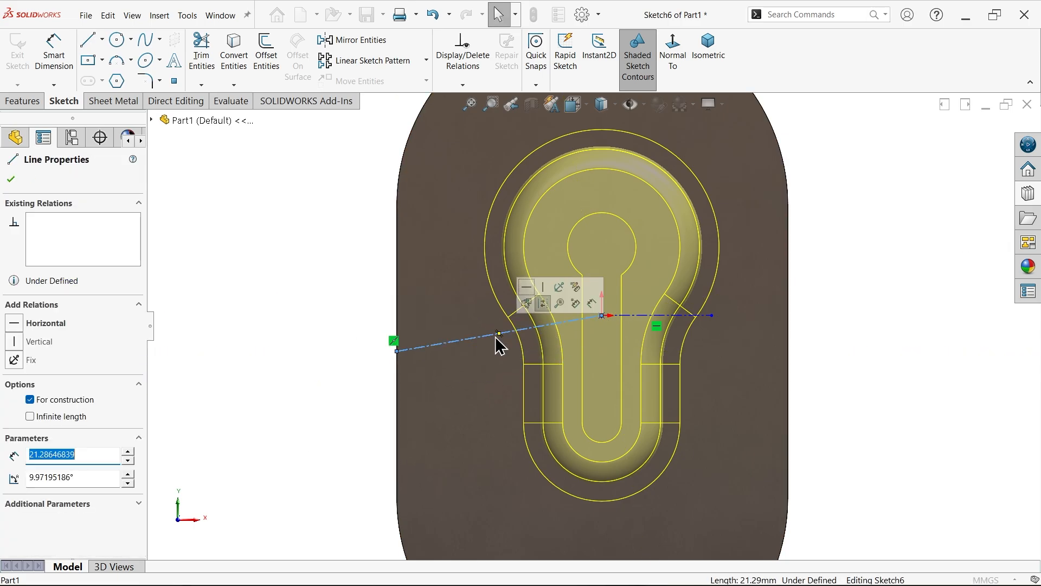
click(525, 286)
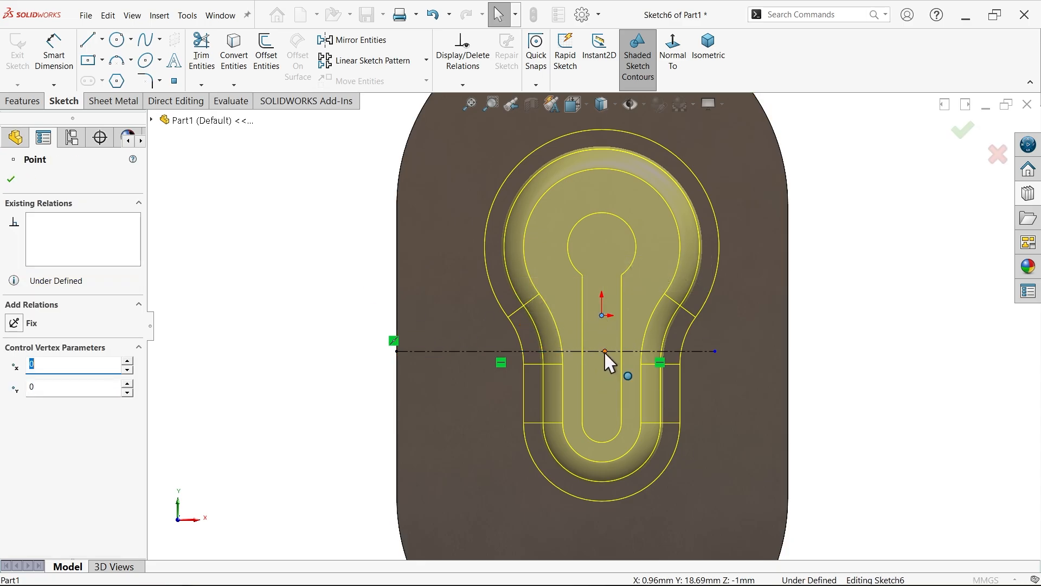
click(628, 375)
text(20)
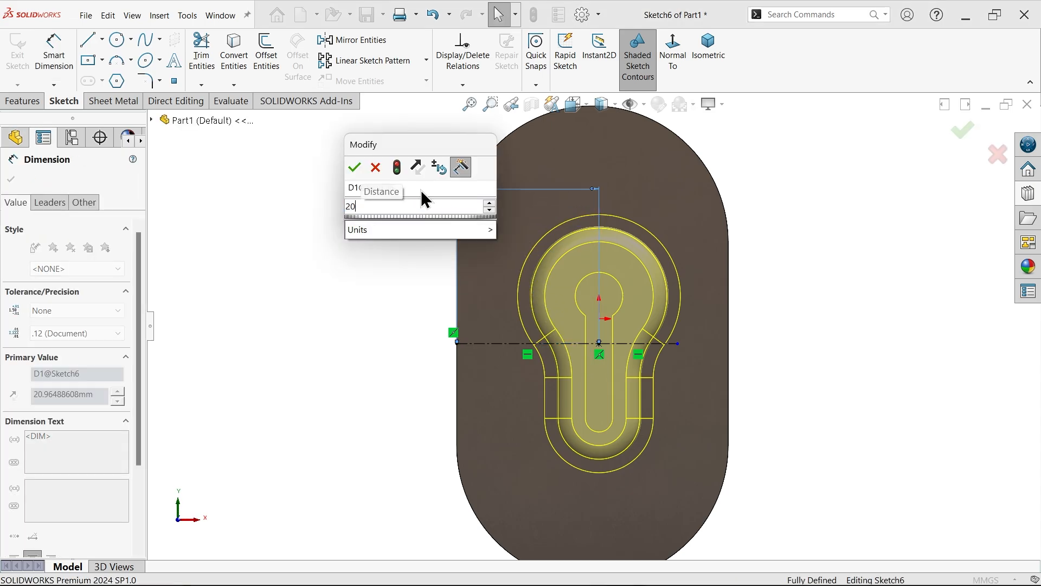
click(354, 167)
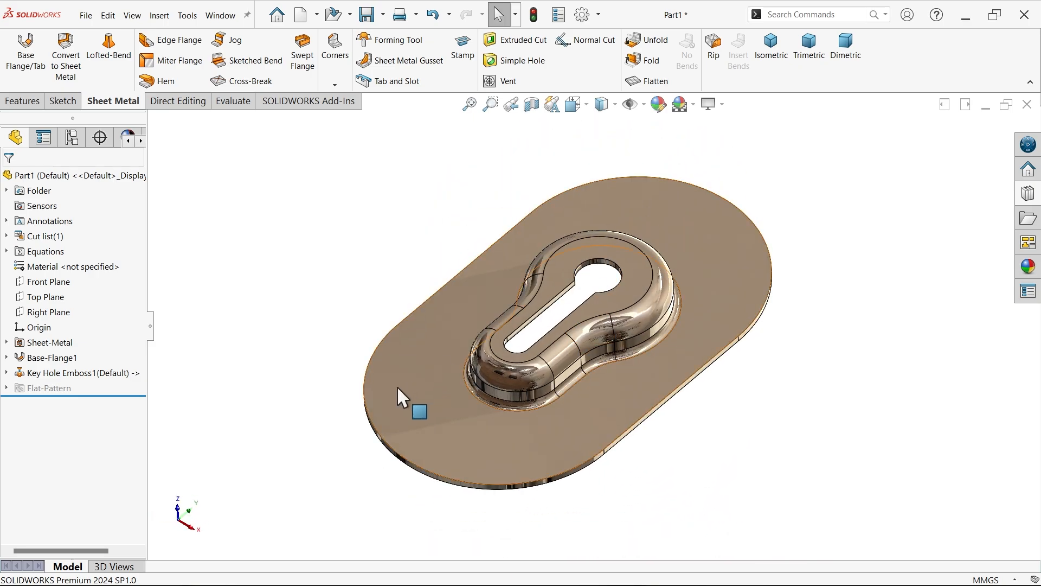
- Edit Base-Flange1 and confirm the 1.00 mm thickness override
click(49, 357)
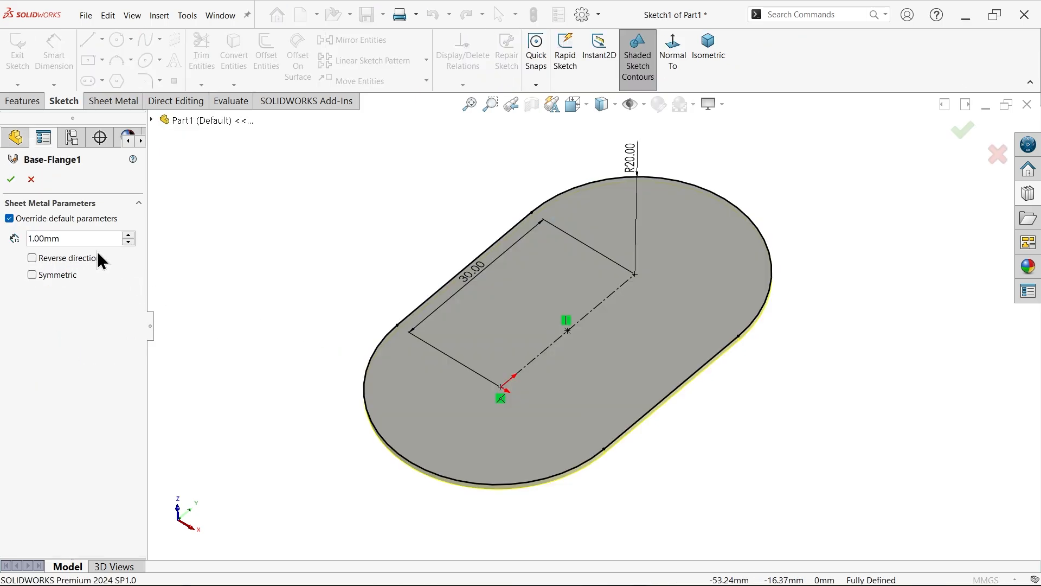
click(9, 179)
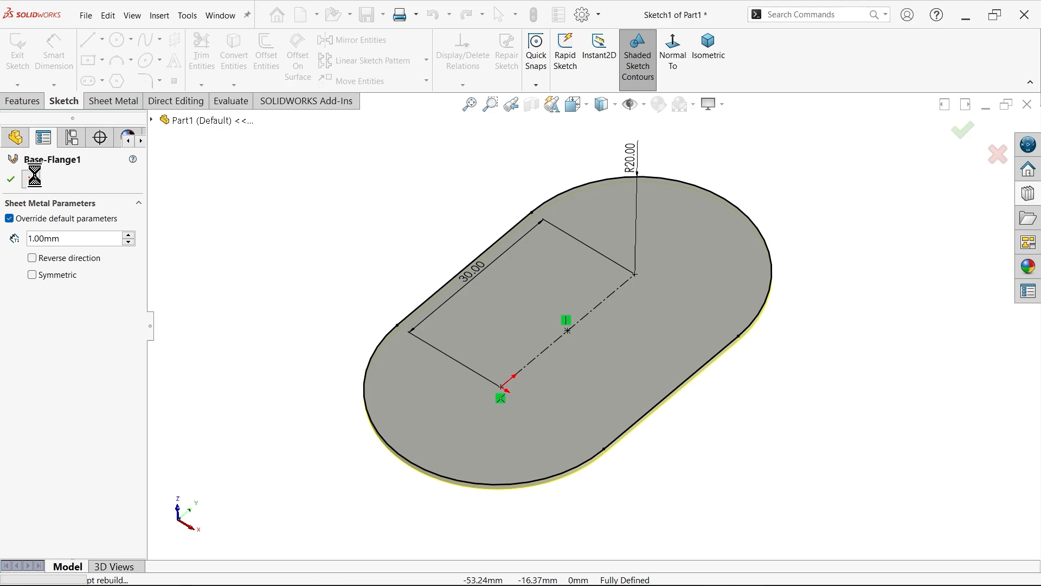